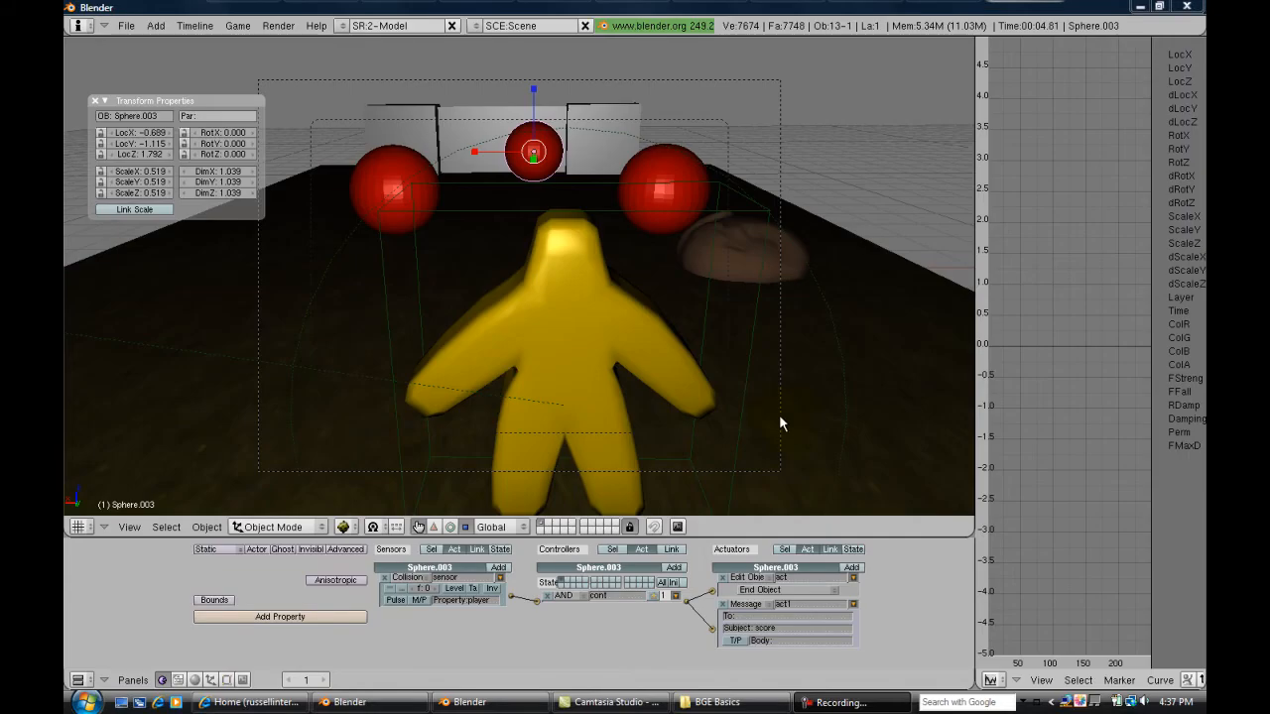
pyautogui.moveTo(583, 266)
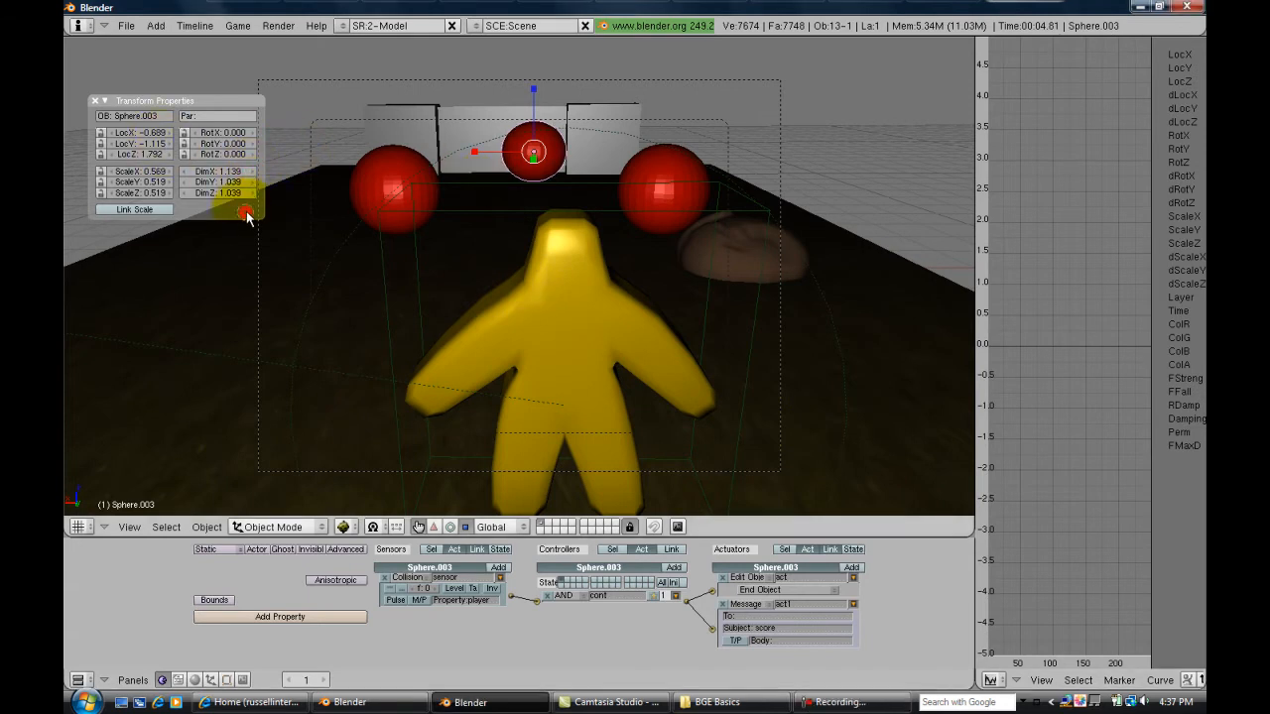
# Close the Transform Properties panel and bring up the scene list from the header.
pyautogui.click(96, 99)
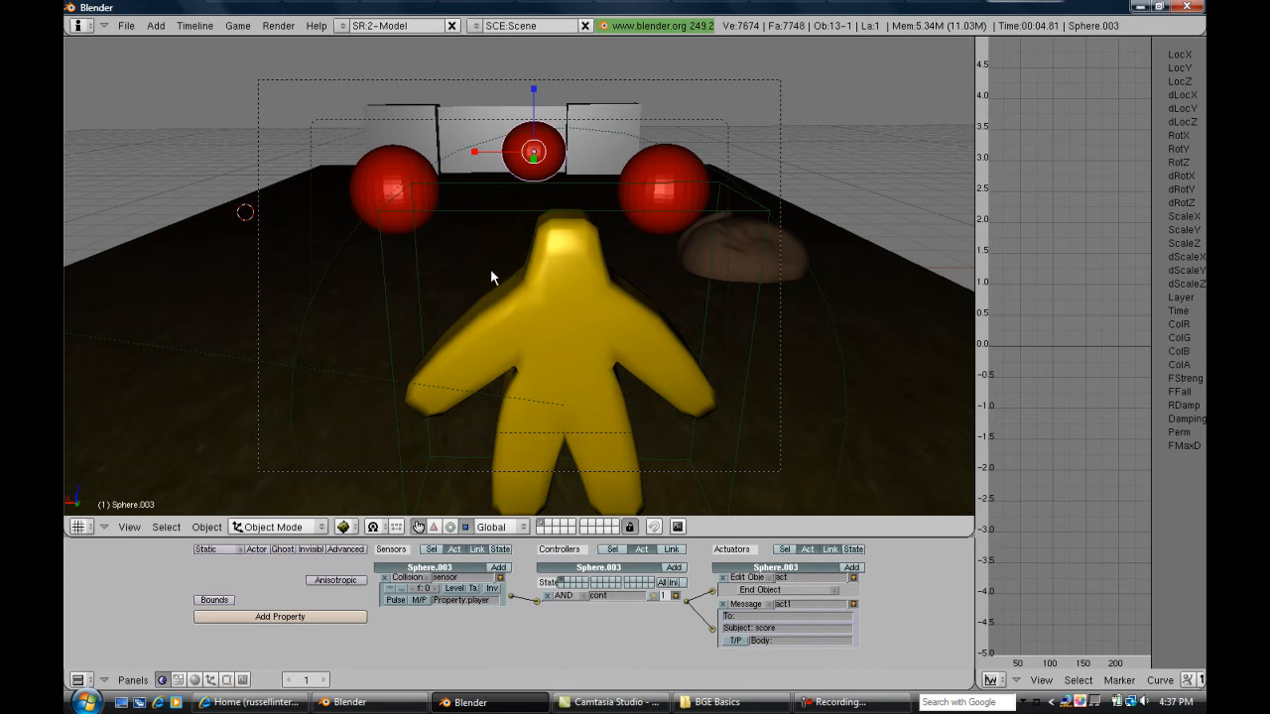
pyautogui.moveTo(455, 399)
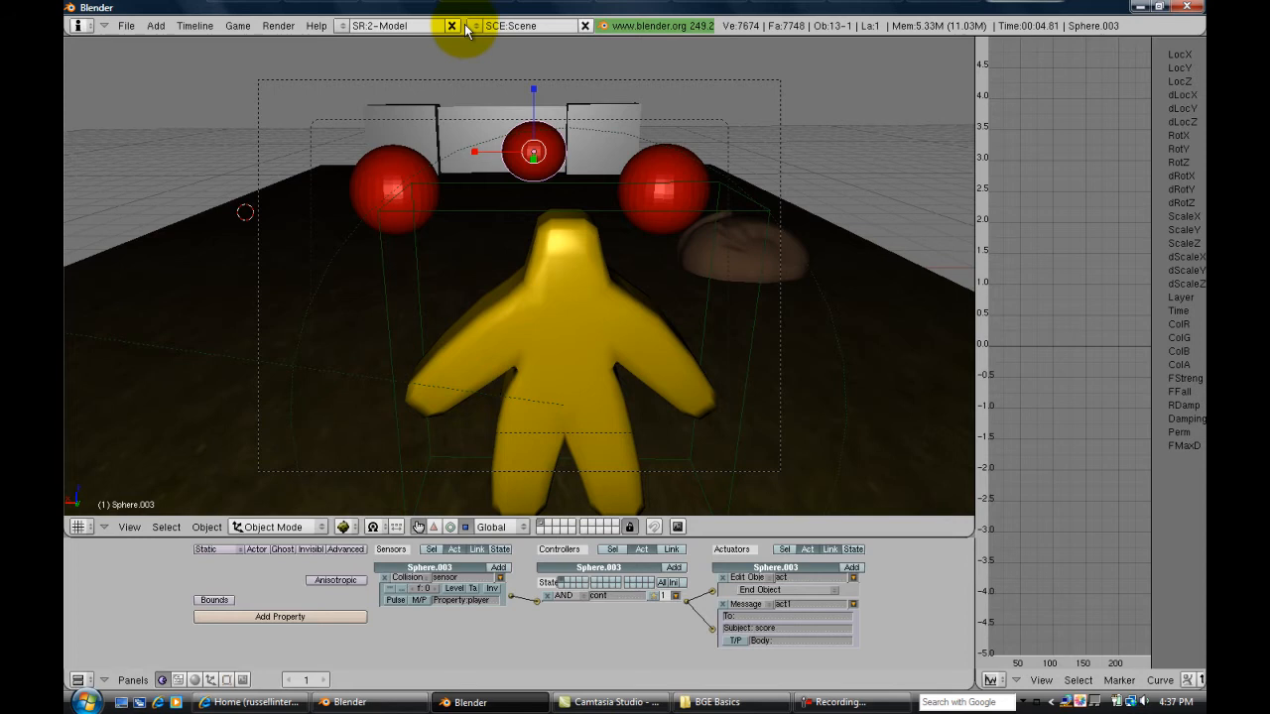
pyautogui.click(507, 26)
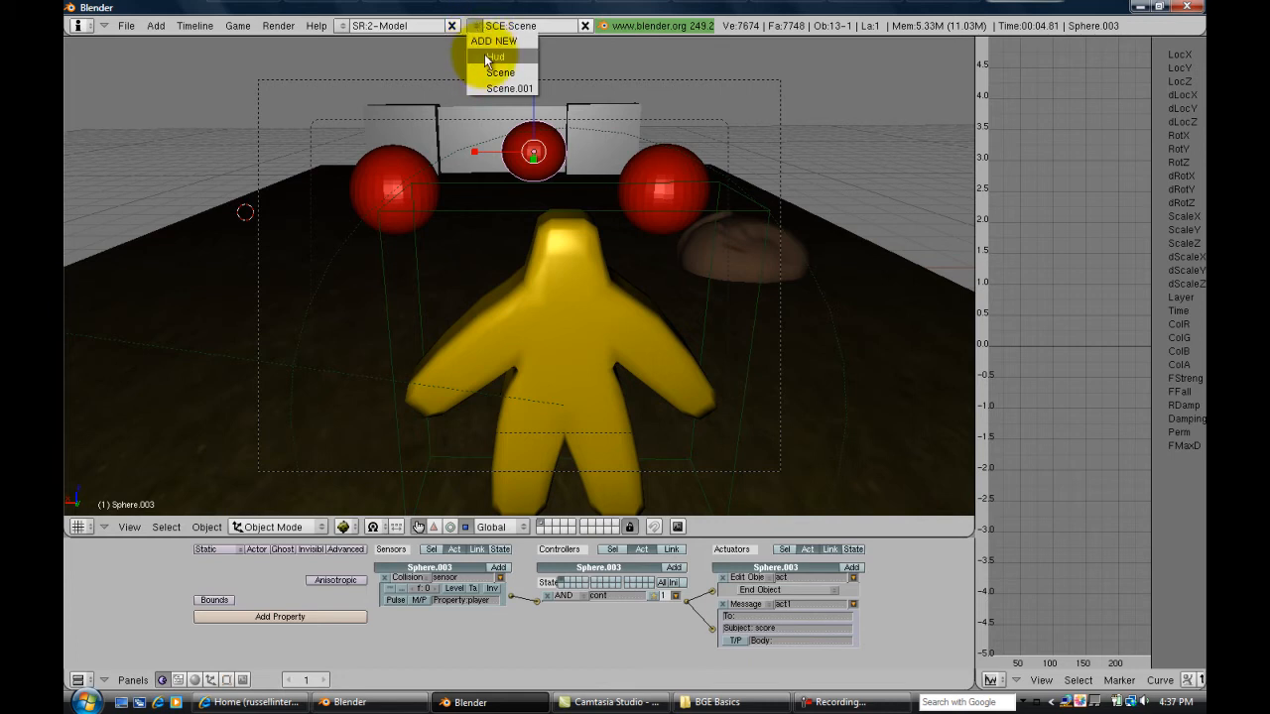
# Switch to the Hud scene and add a cylinder shaped into a tall upright bar.
pyautogui.click(496, 56)
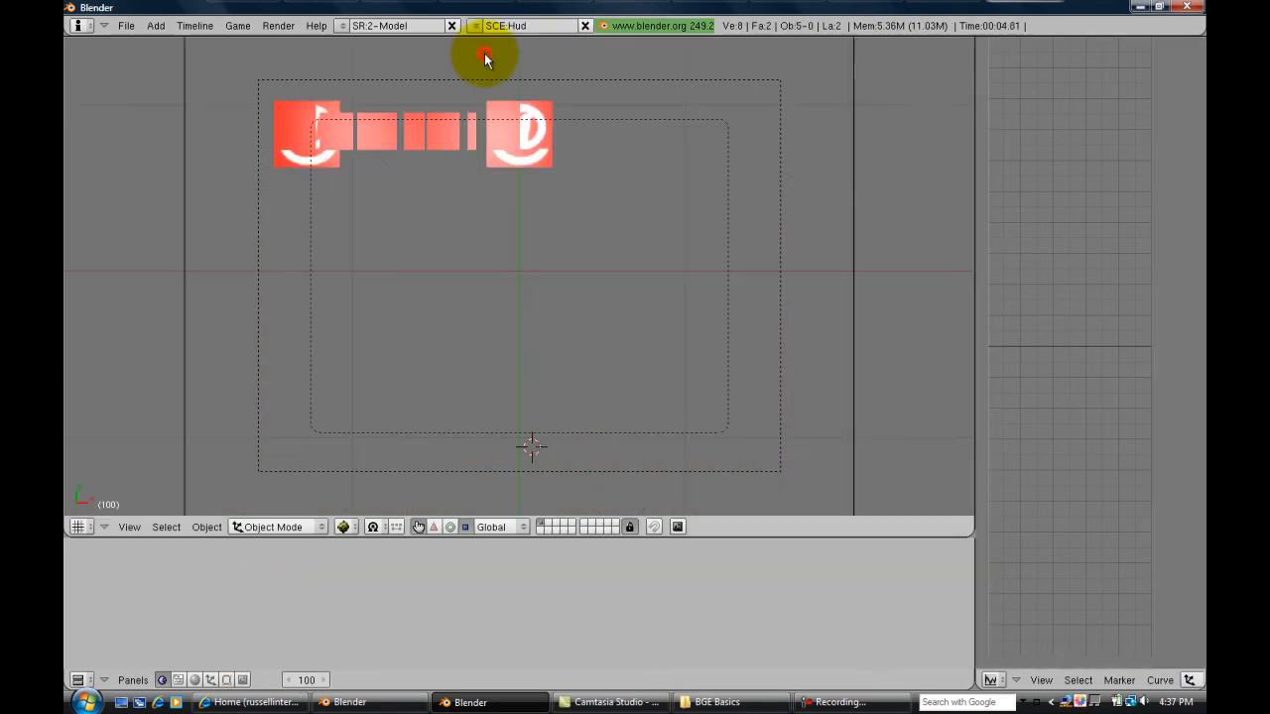
pyautogui.moveTo(532, 446)
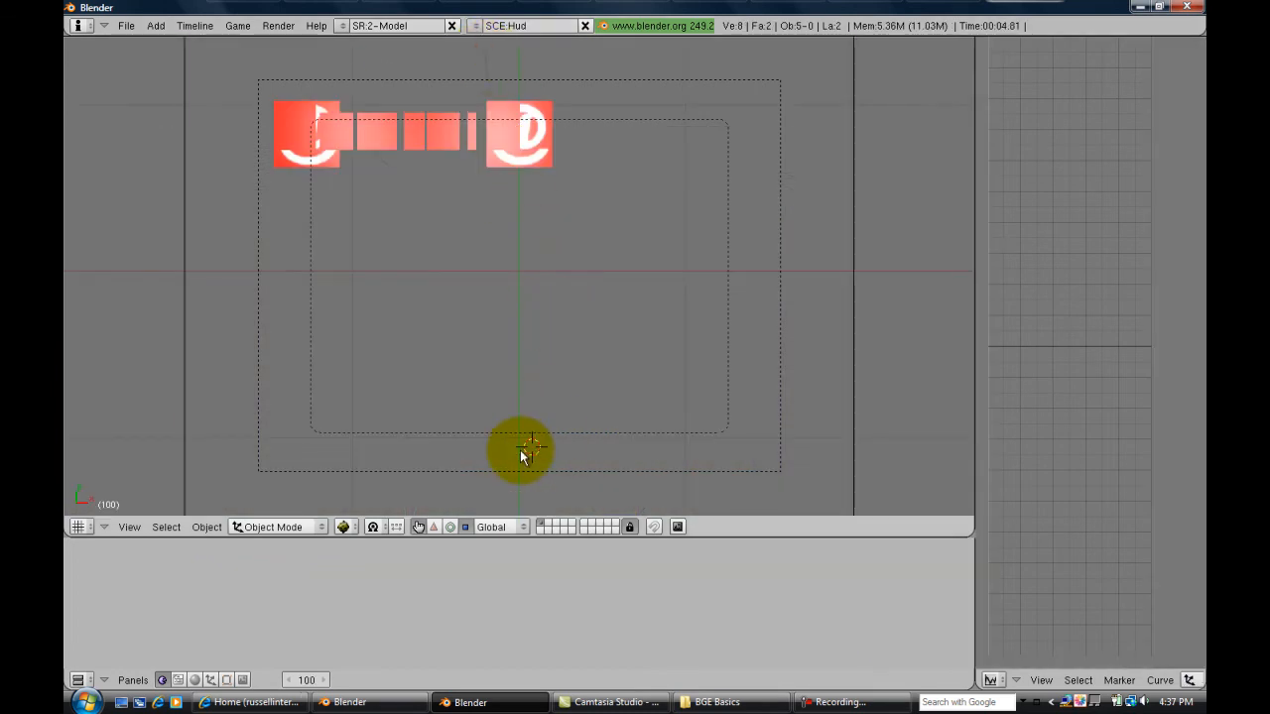
pyautogui.moveTo(486, 441)
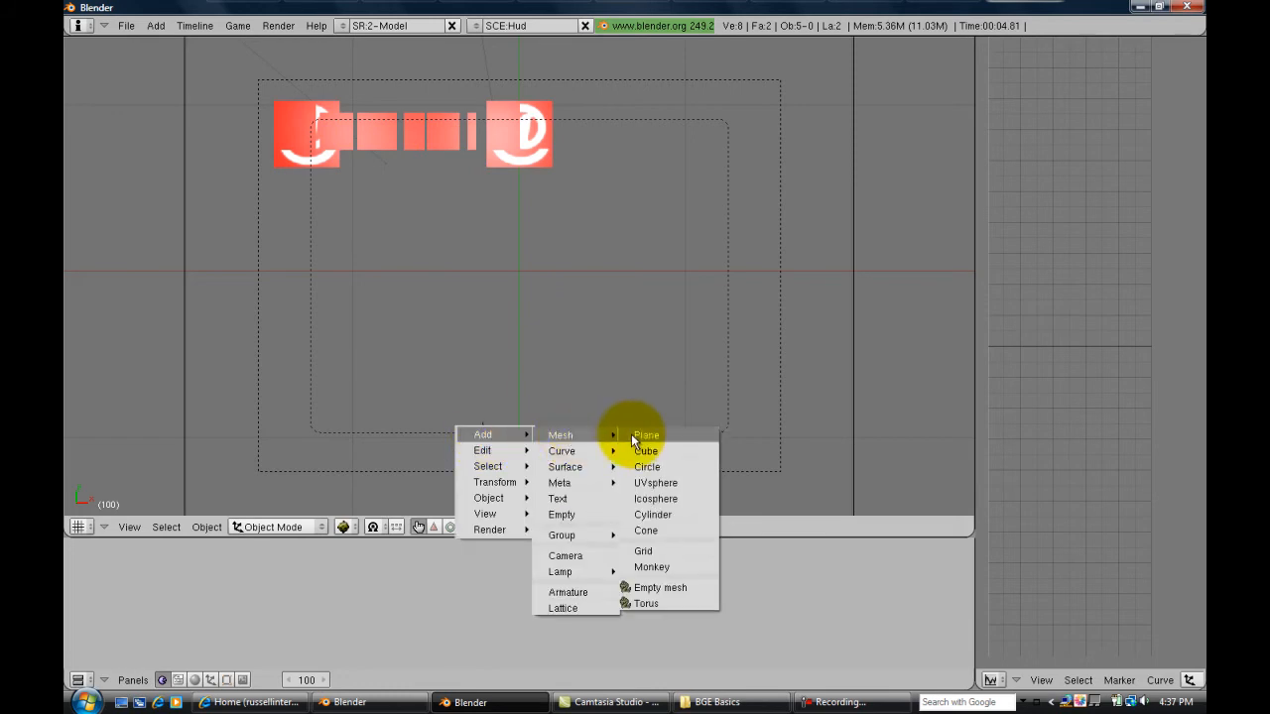
pyautogui.moveTo(651, 514)
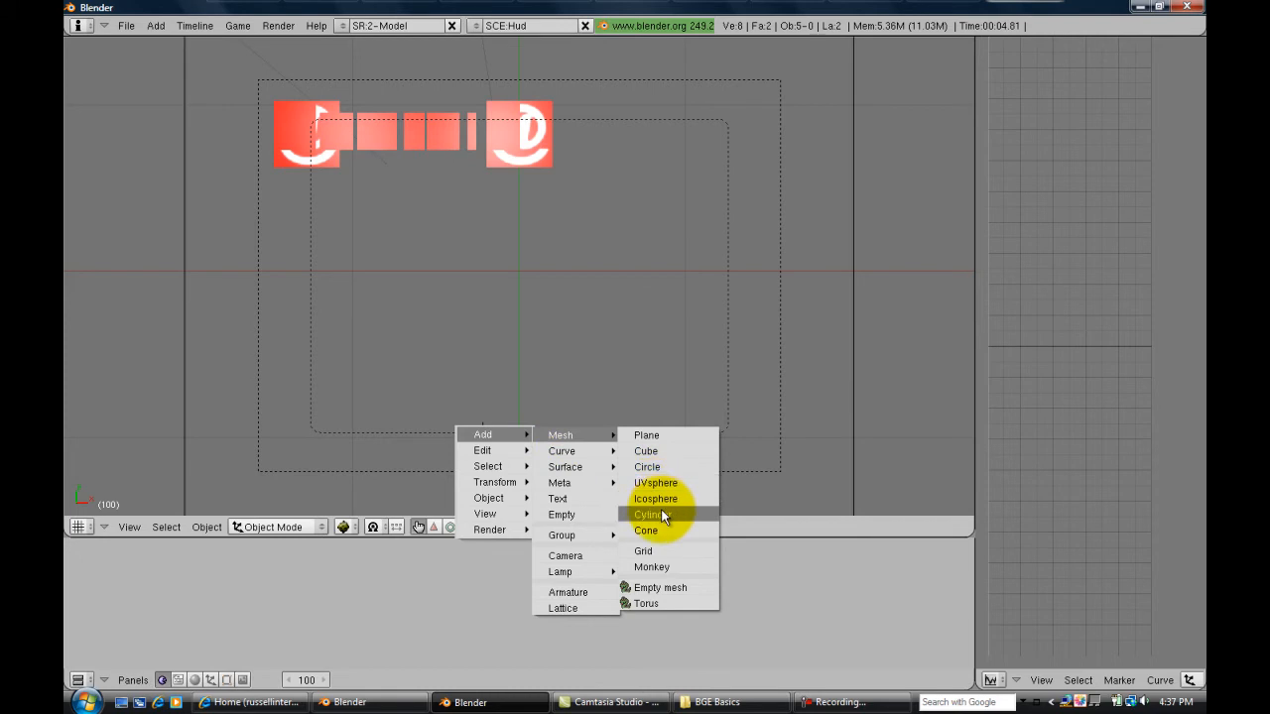
pyautogui.moveTo(659, 531)
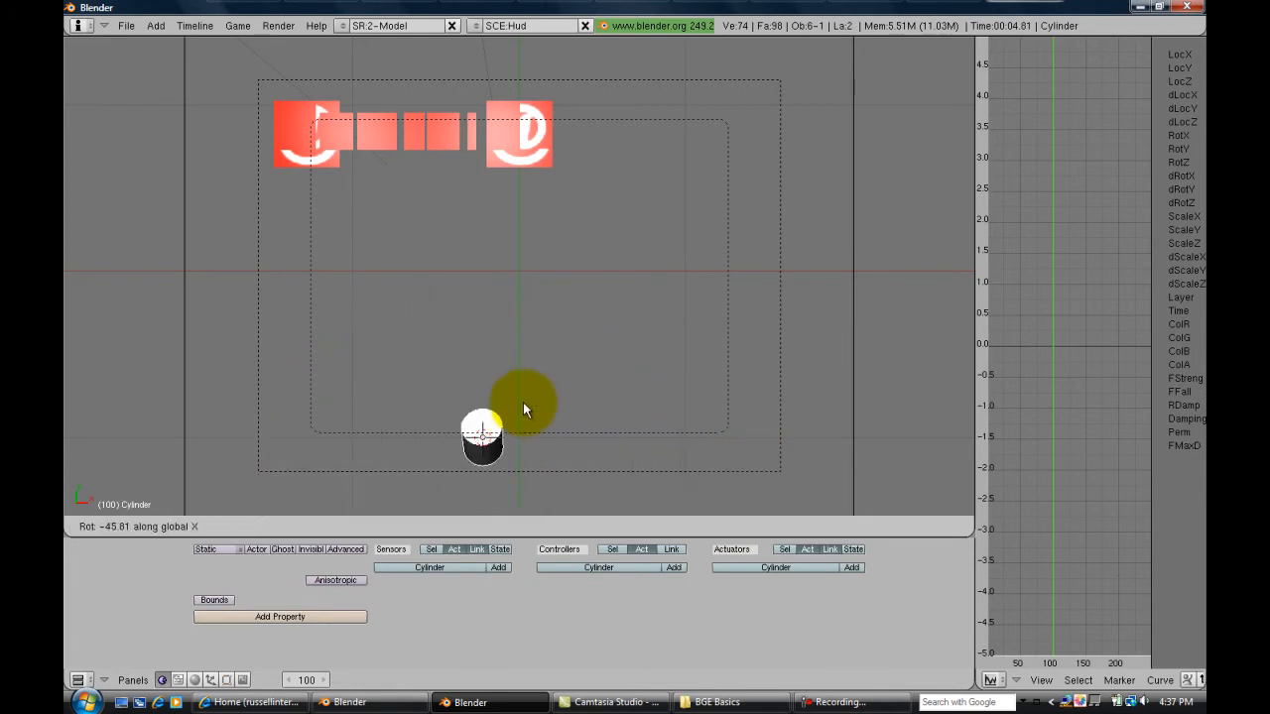
pyautogui.moveTo(500, 362)
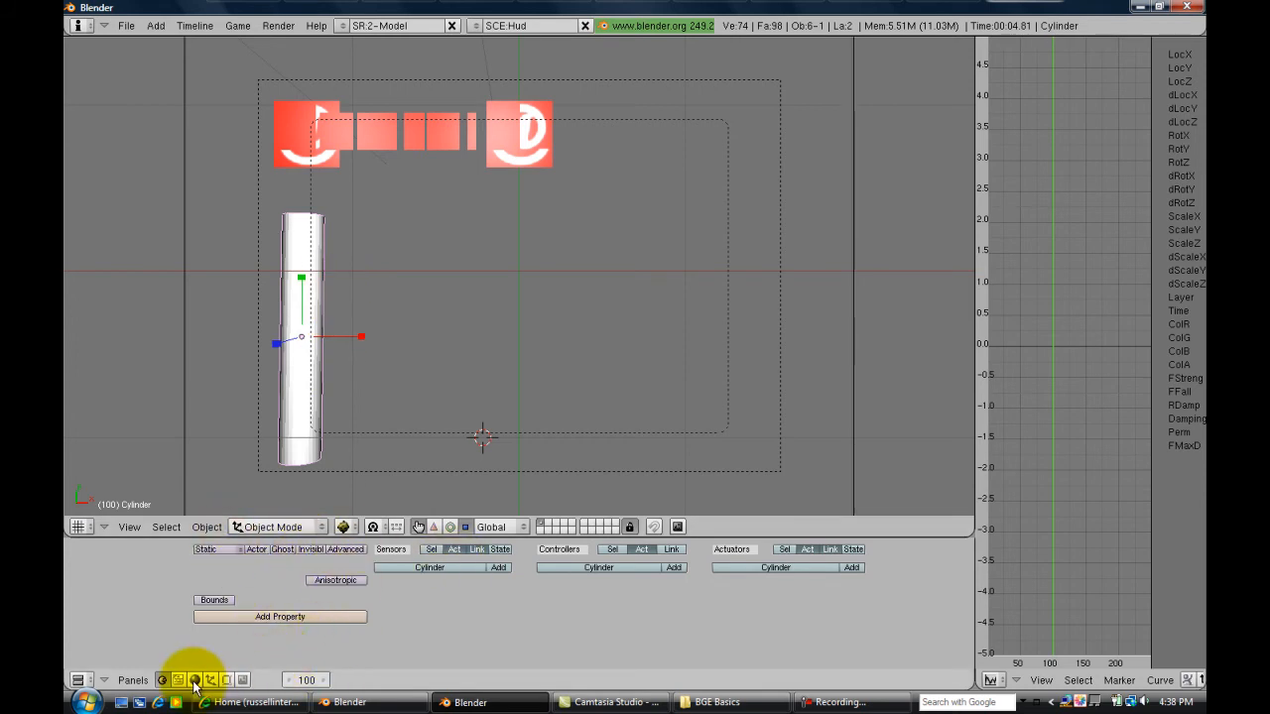
# Add a material to the cylinder and colour it green.
pyautogui.click(194, 678)
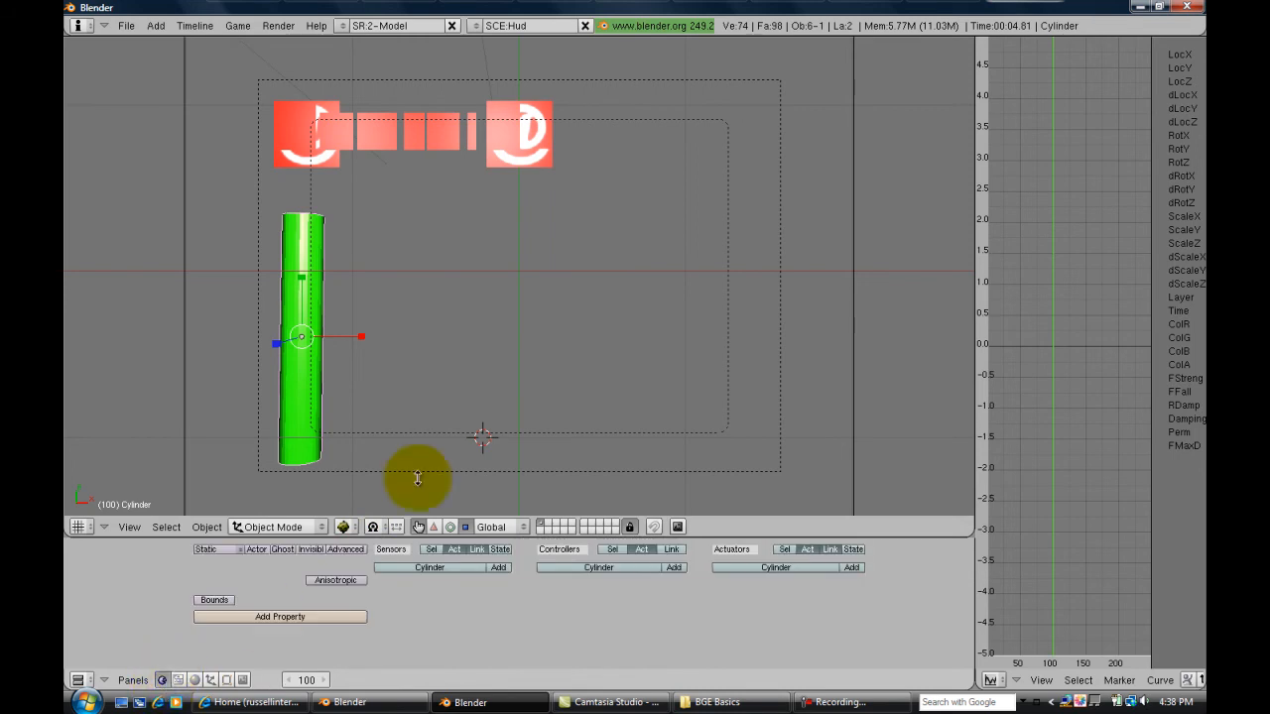
pyautogui.moveTo(327, 387)
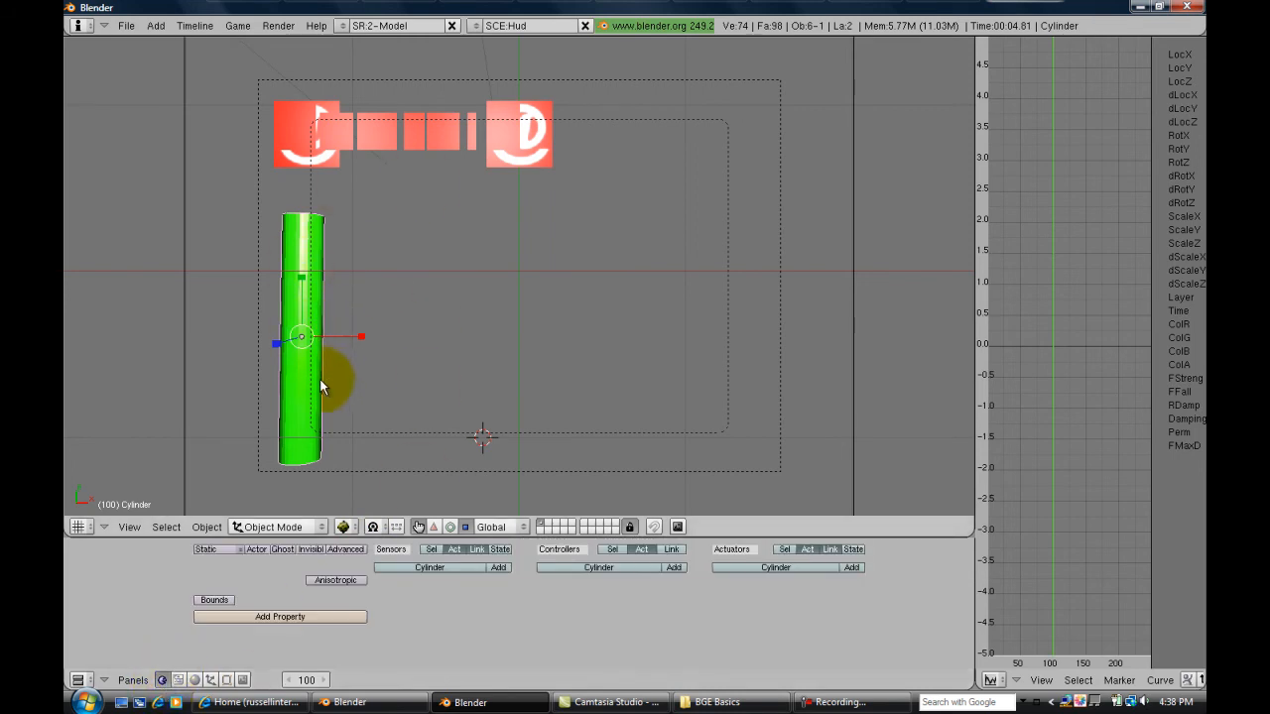
pyautogui.moveTo(334, 319)
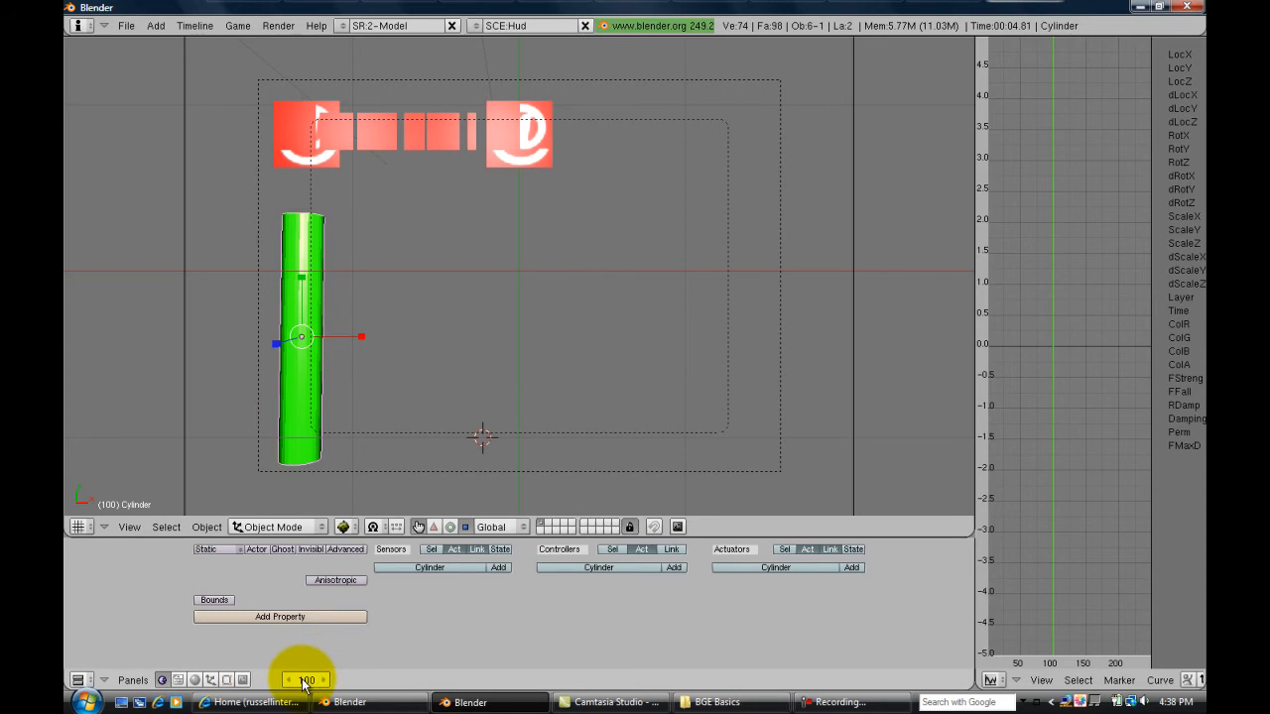
pyautogui.moveTo(302, 678)
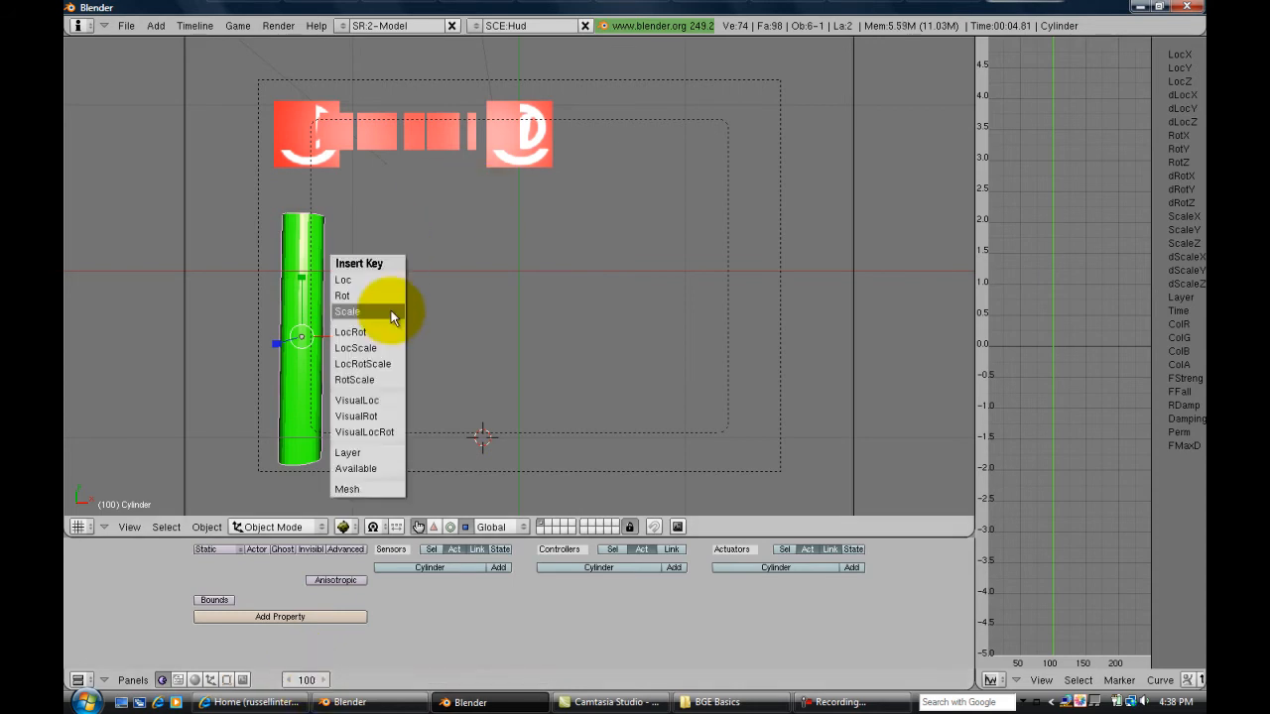
# Keyframe the bar's full scale at frame 100 and its flattened scale at frame 1.
pyautogui.click(347, 310)
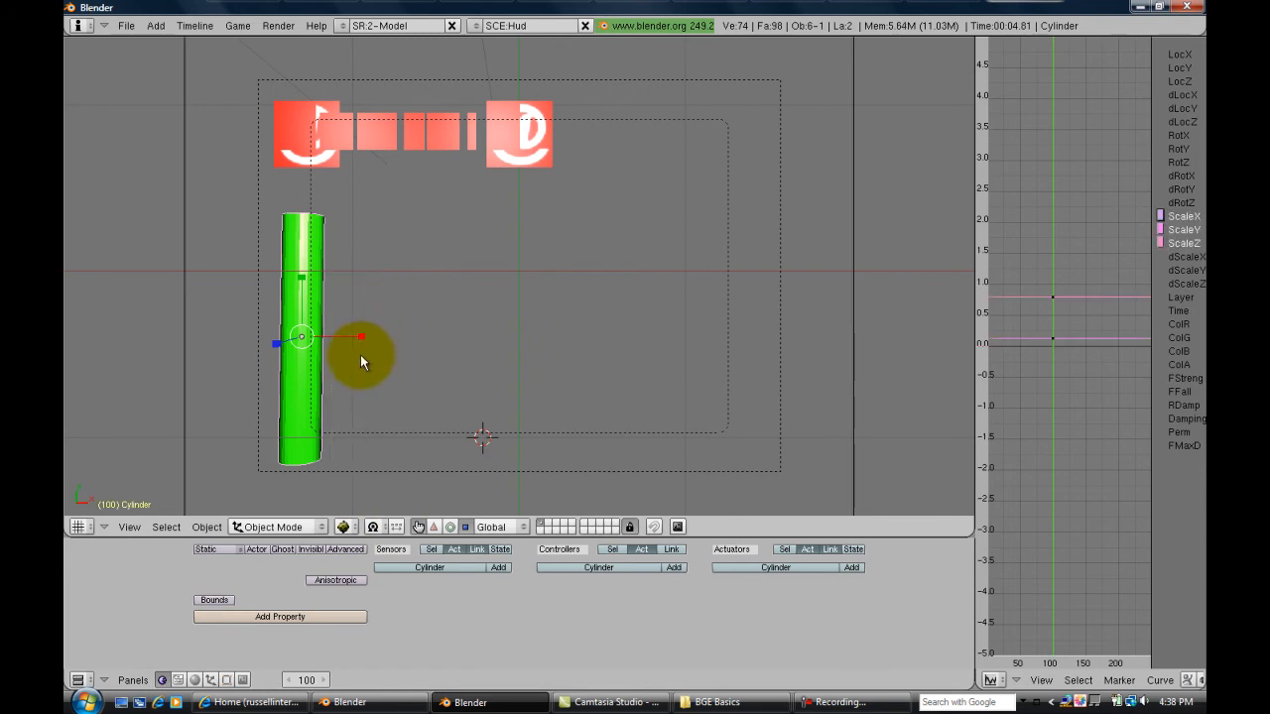
pyautogui.moveTo(347, 327)
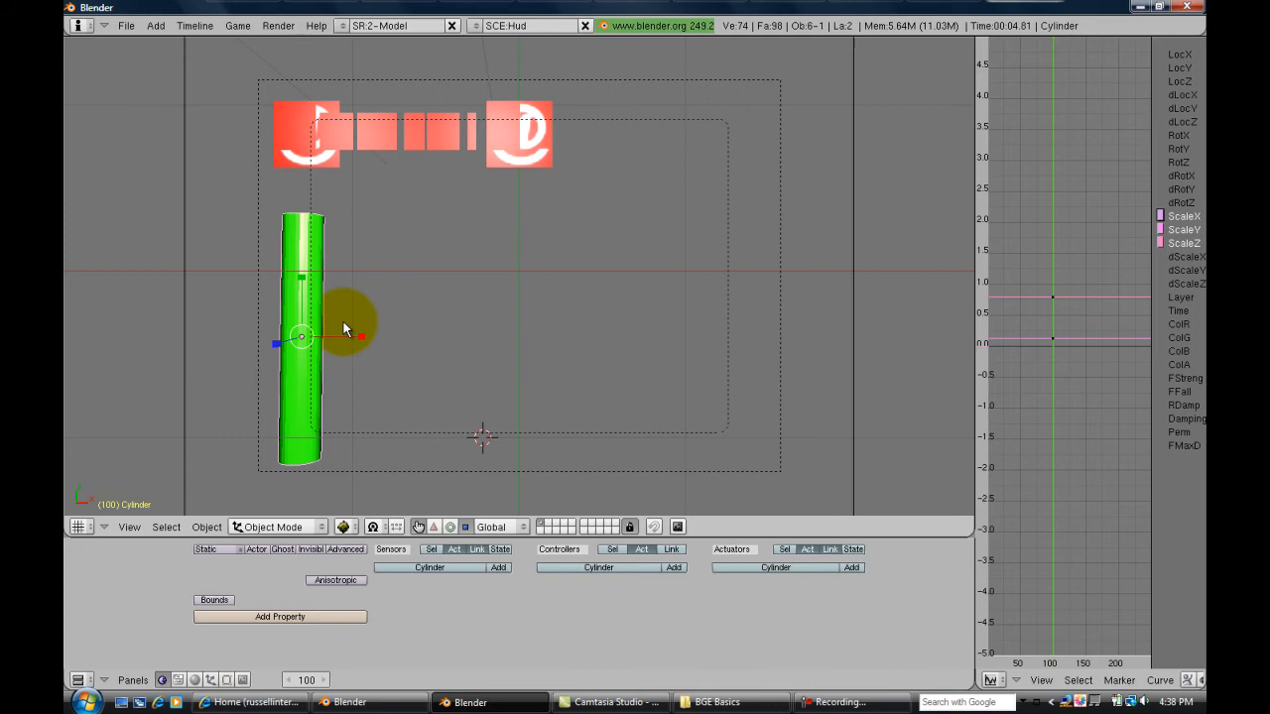
pyautogui.moveTo(314, 293)
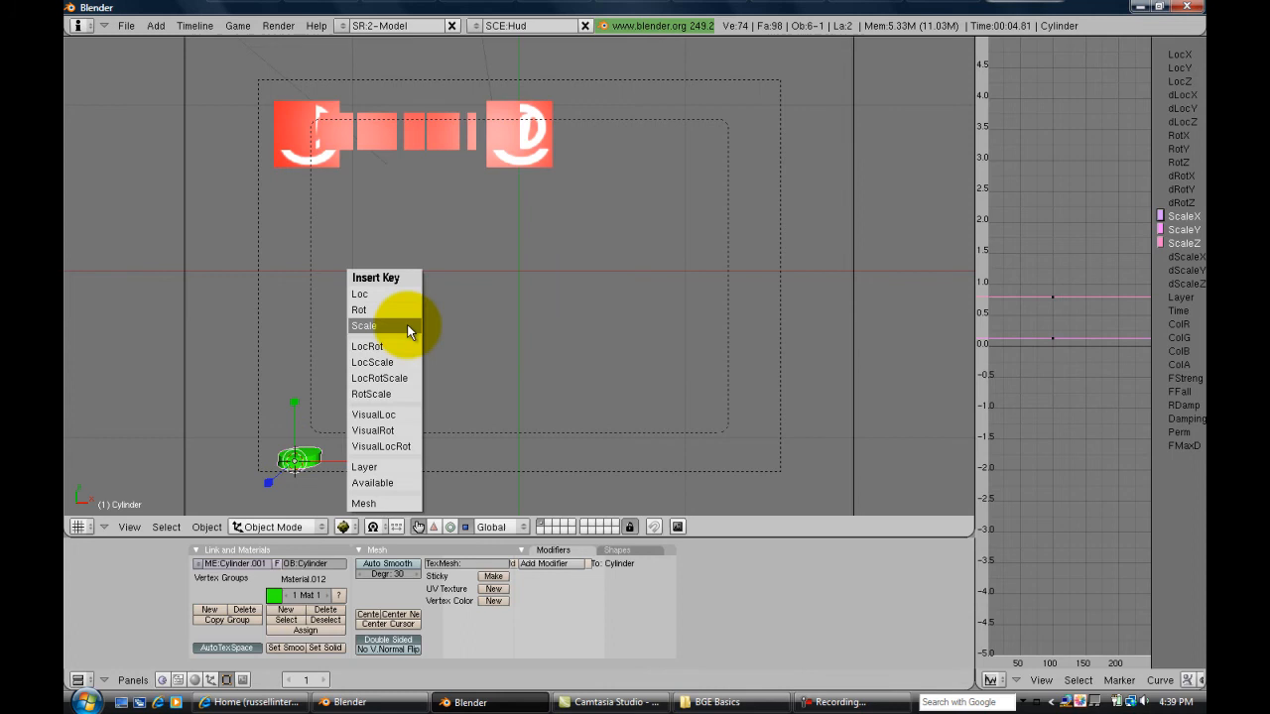
pyautogui.click(365, 325)
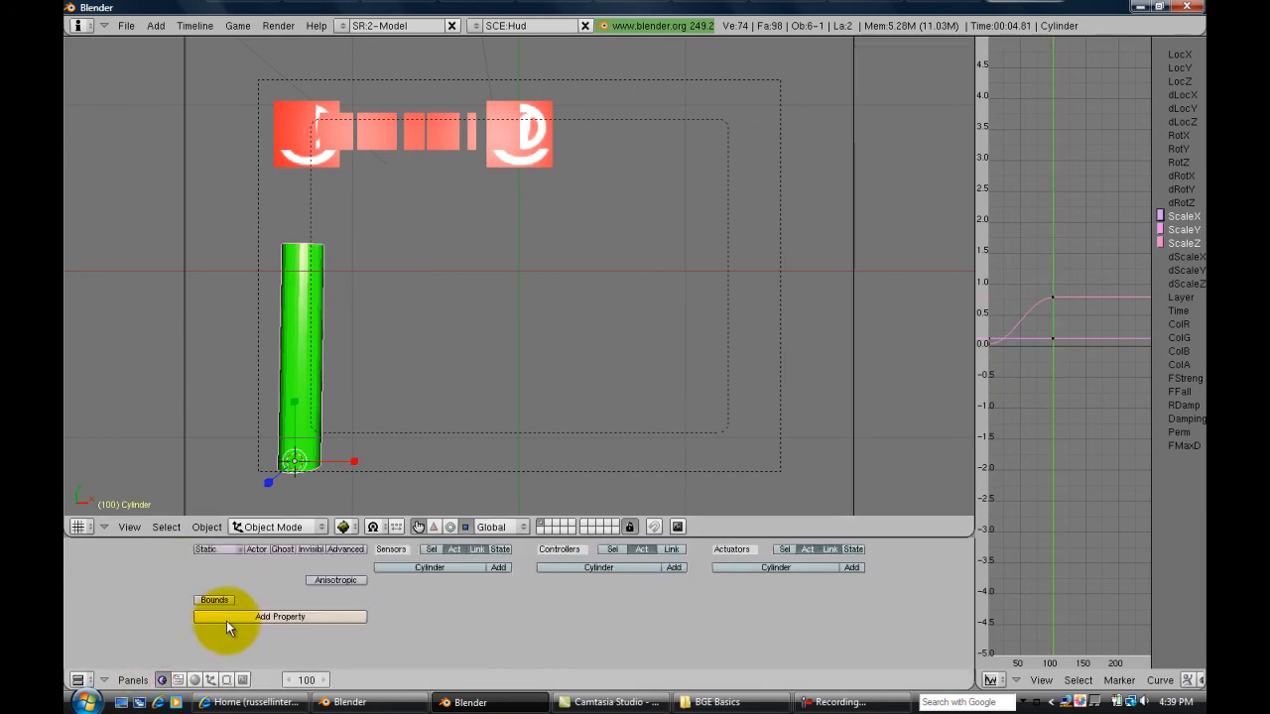
# Add an Int game property named health with value 100 to the cylinder.
pyautogui.click(278, 615)
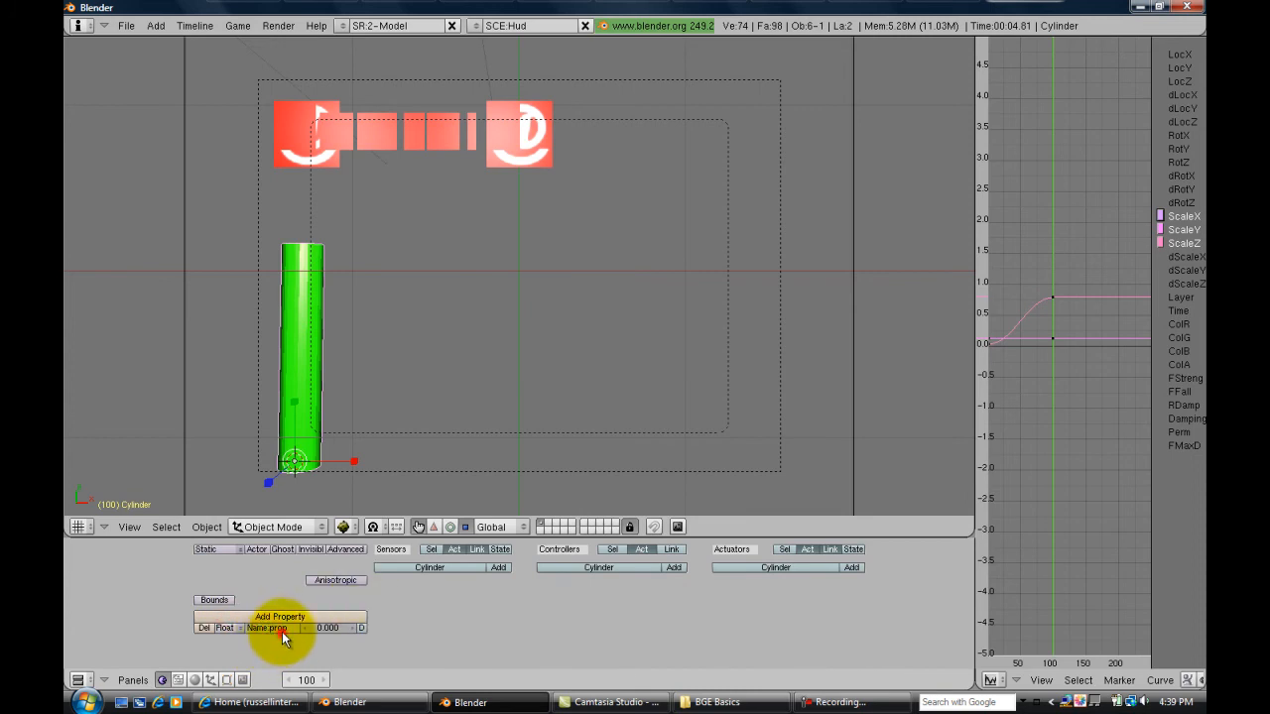
pyautogui.click(226, 627)
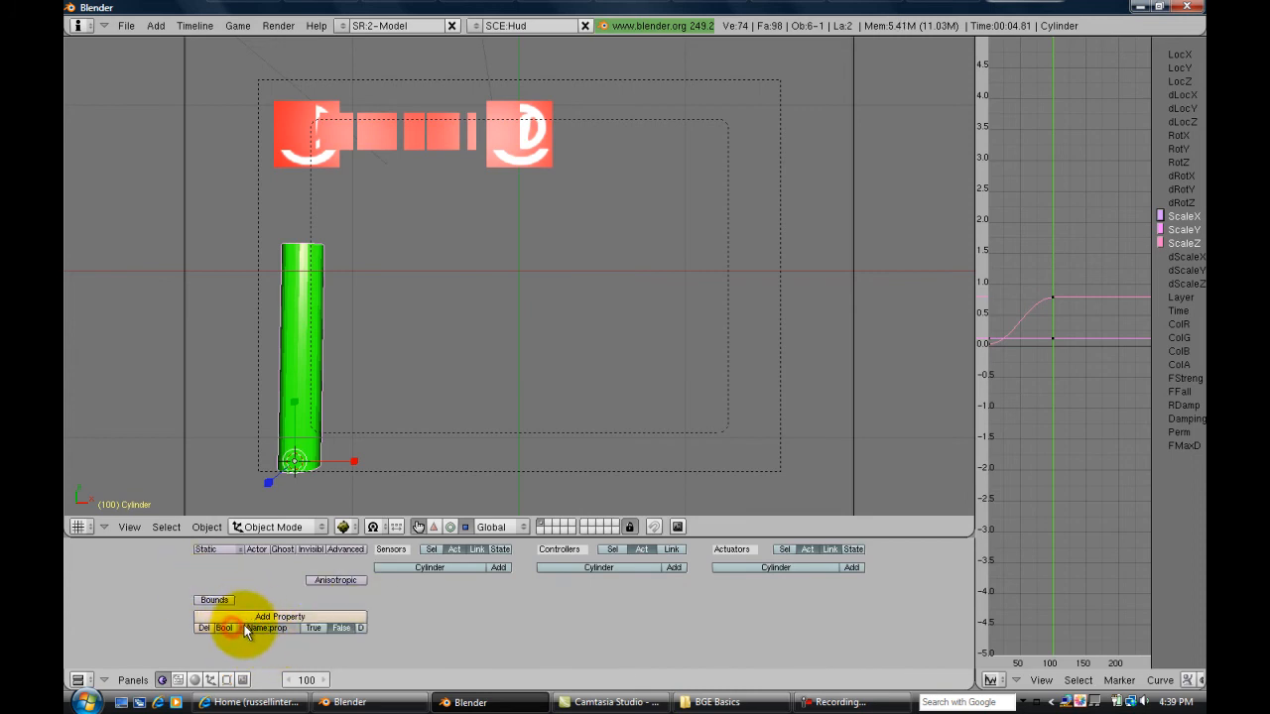
pyautogui.click(222, 627)
pyautogui.write('health')
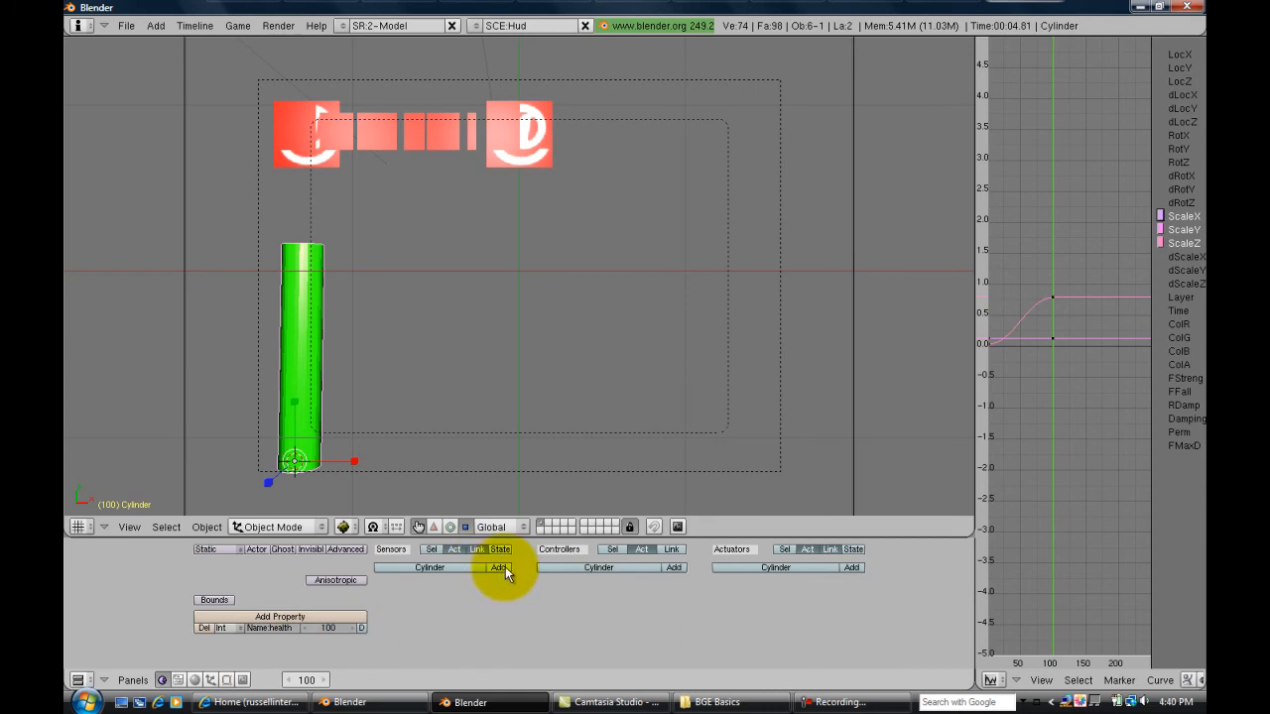
# Add an AND controller and an Ipo actuator in Property mode reading health, linked from the Always sensor.
pyautogui.click(498, 568)
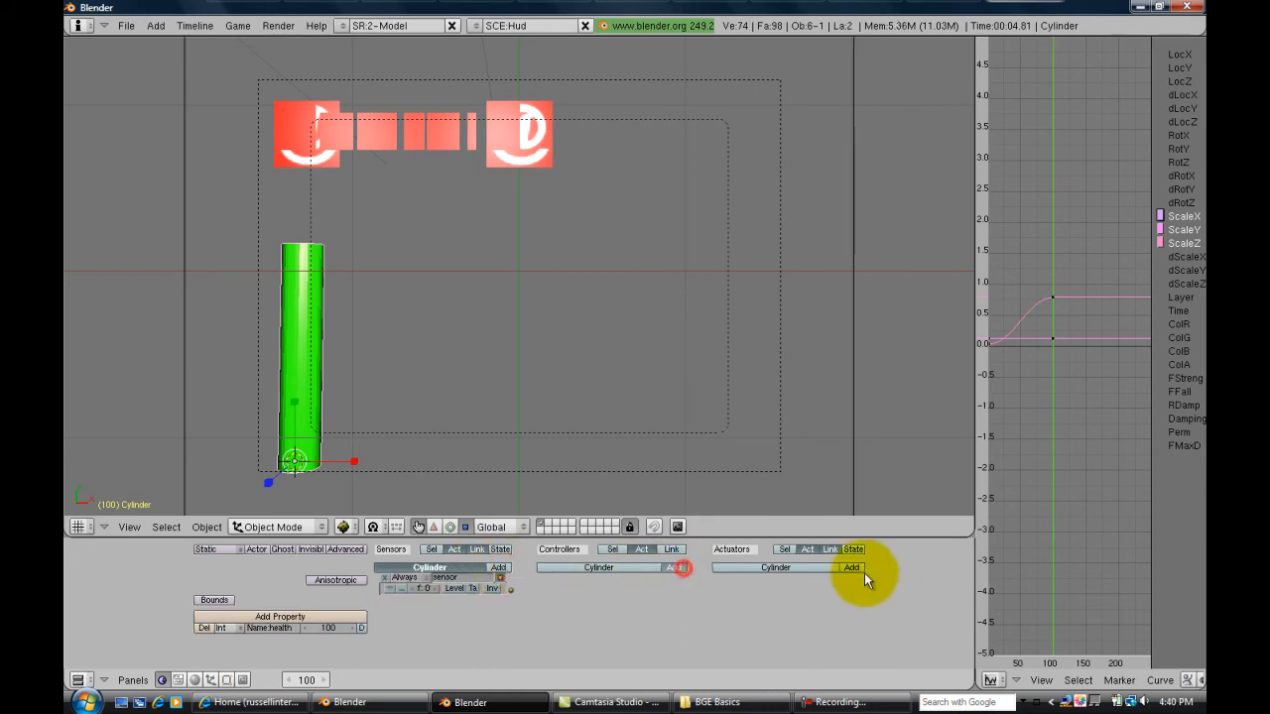
pyautogui.click(849, 567)
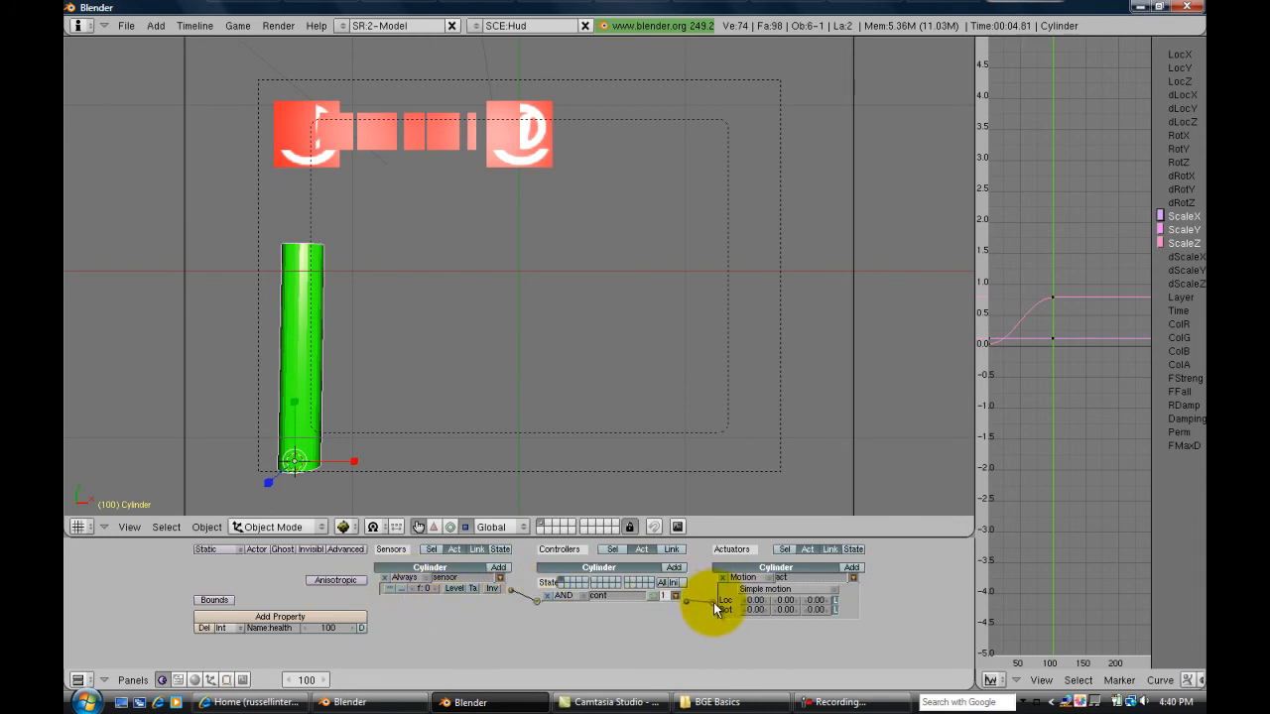
pyautogui.click(764, 577)
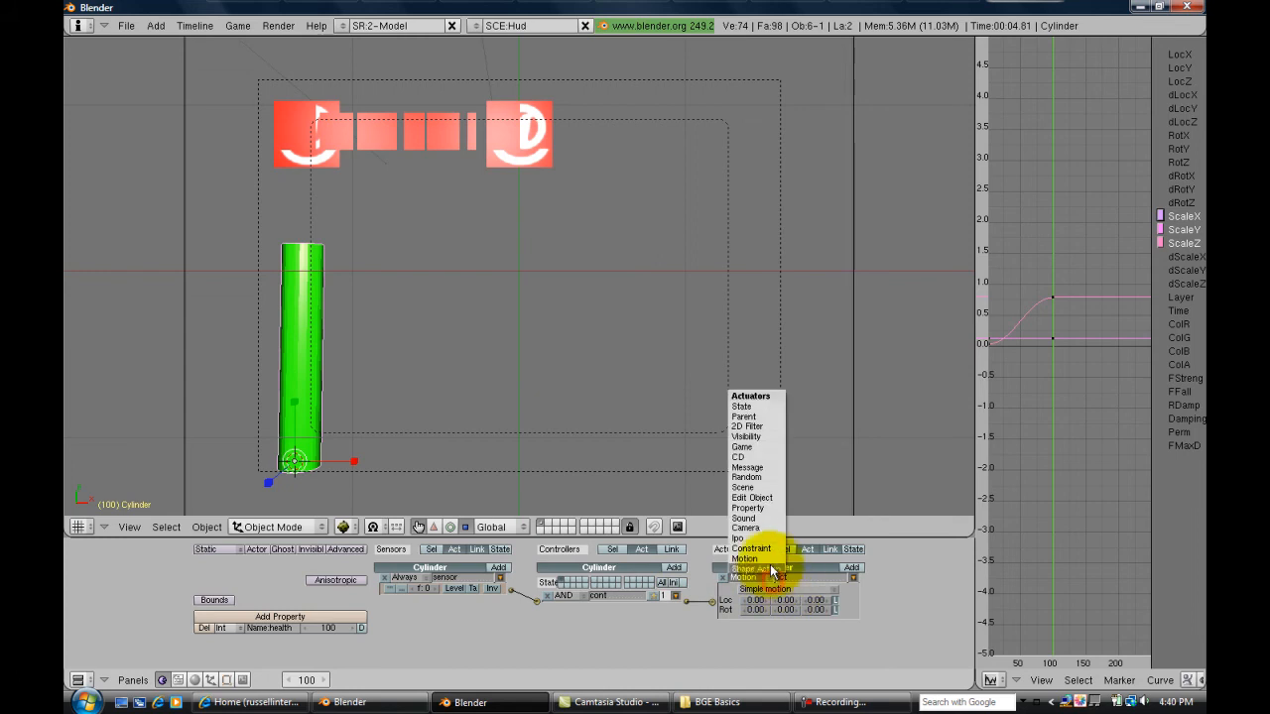
pyautogui.click(738, 538)
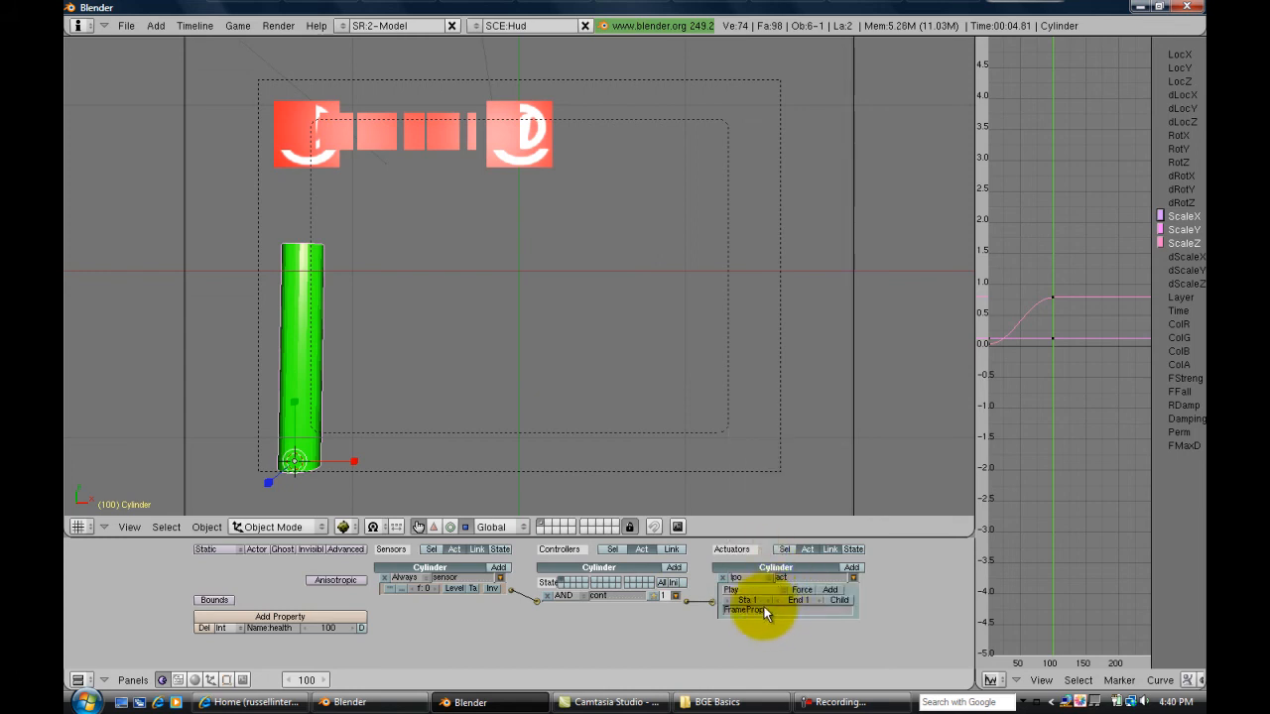
pyautogui.click(744, 579)
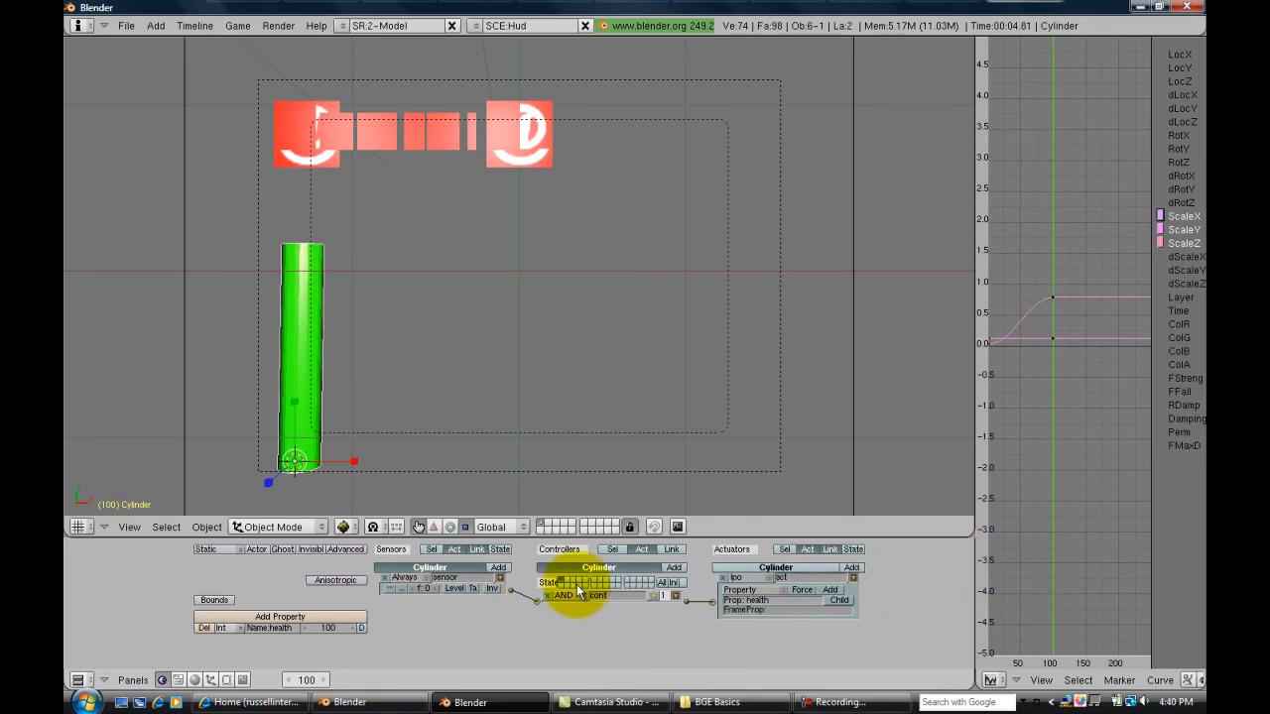
# Add a Keyboard sensor and a second AND controller to the cylinder.
pyautogui.click(498, 567)
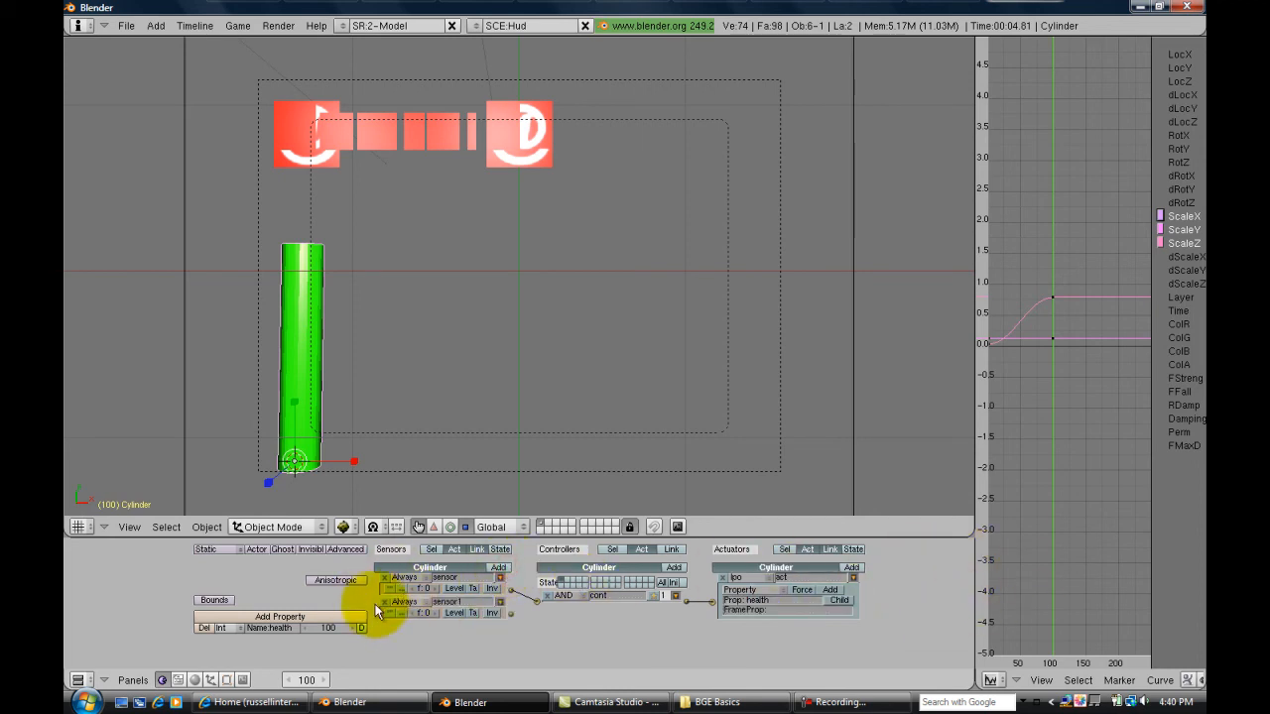
pyautogui.click(405, 578)
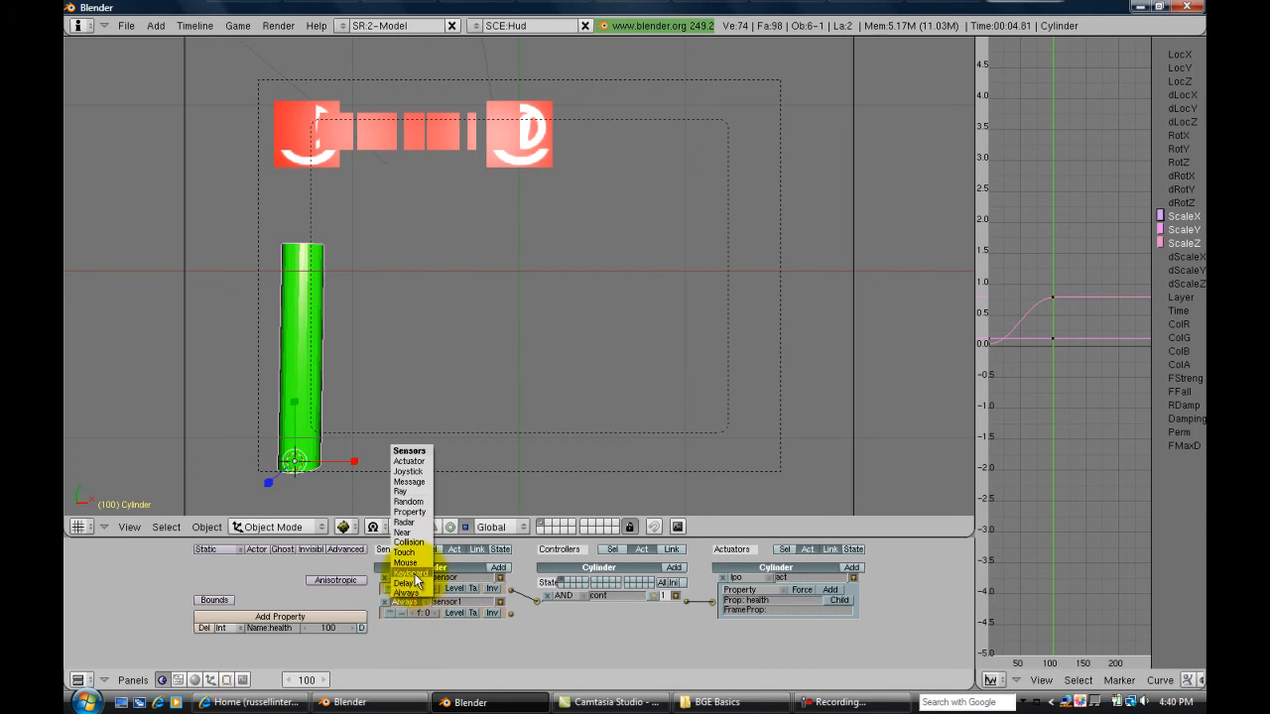
pyautogui.click(409, 572)
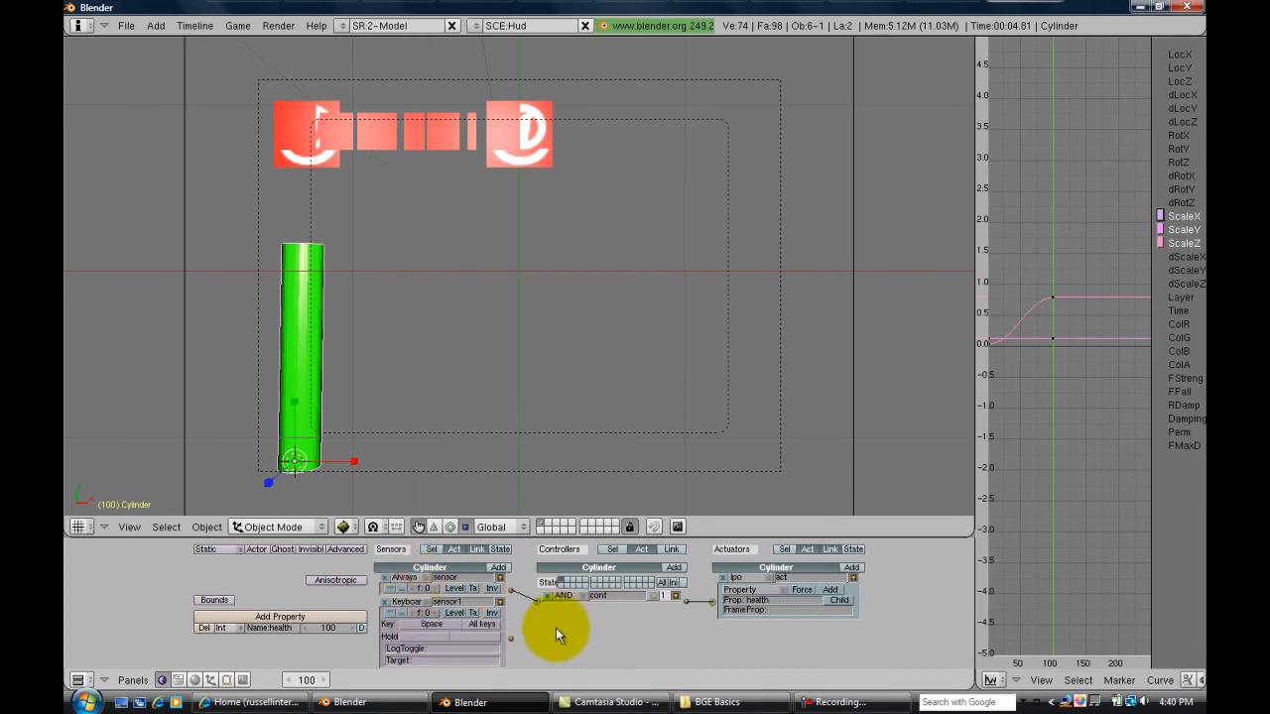
pyautogui.moveTo(691, 575)
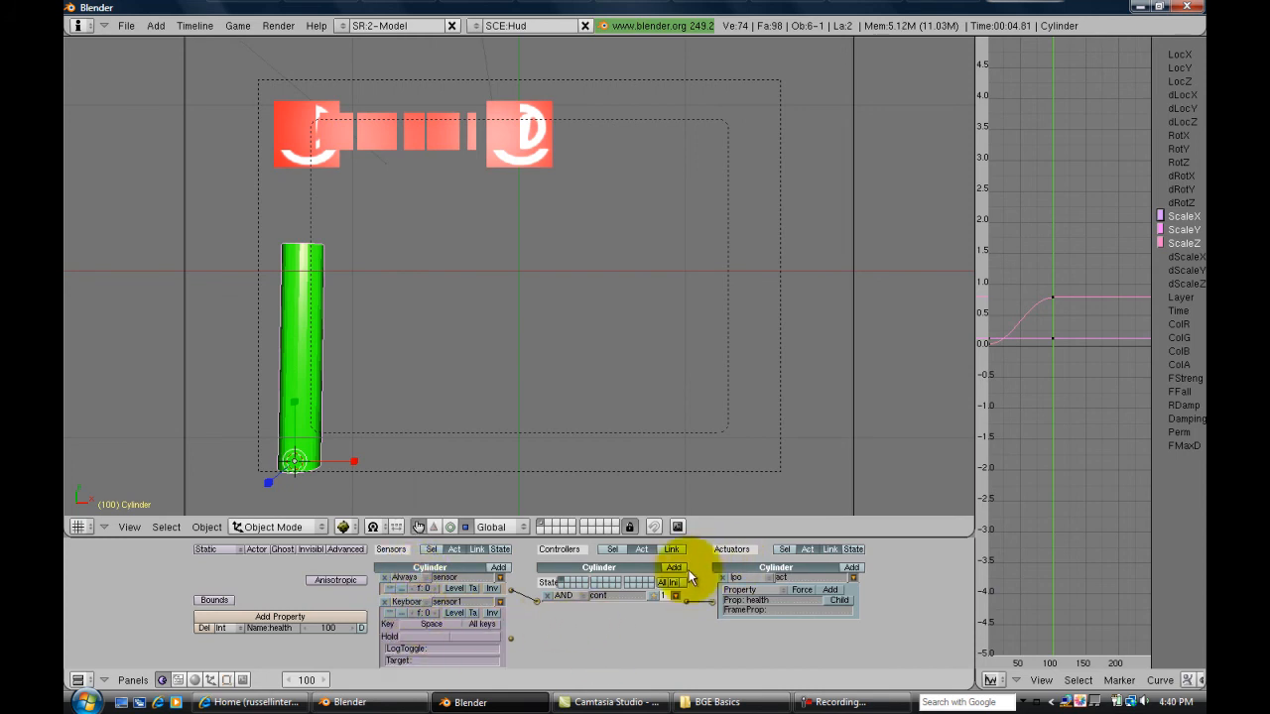
pyautogui.click(672, 567)
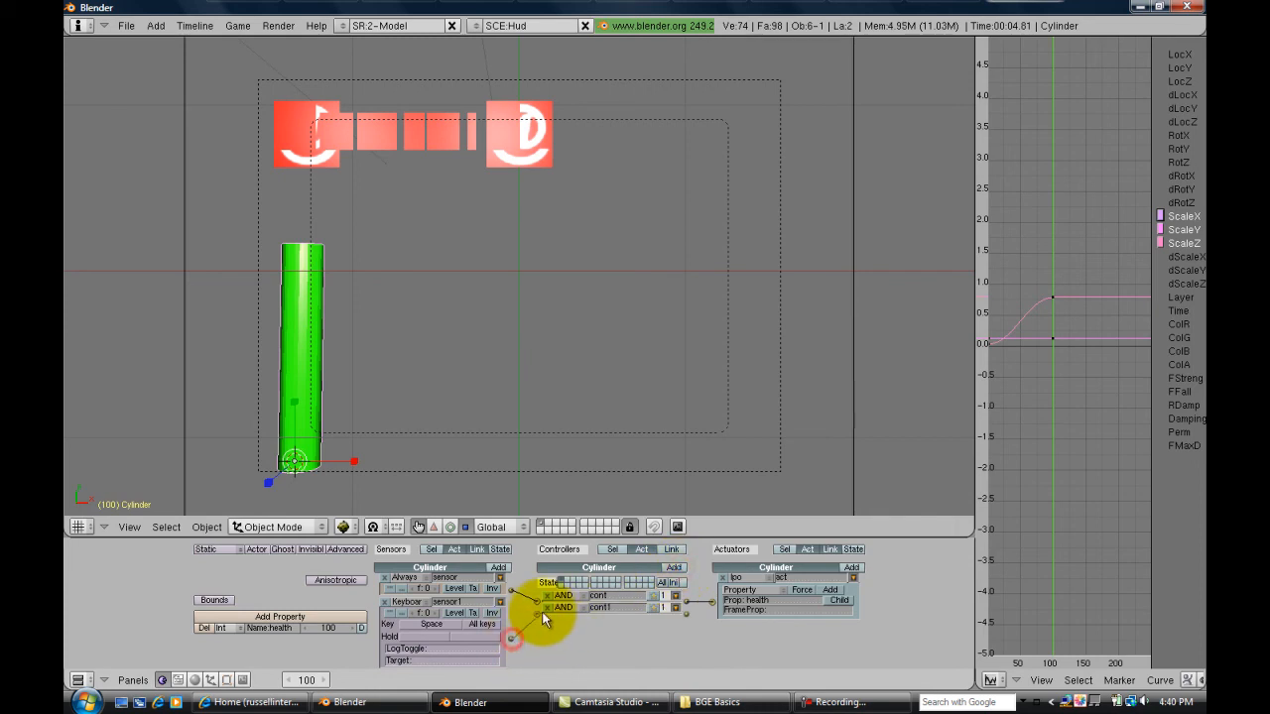
# Add a Property actuator set to Add on health with value -20 and link the chain.
pyautogui.click(849, 567)
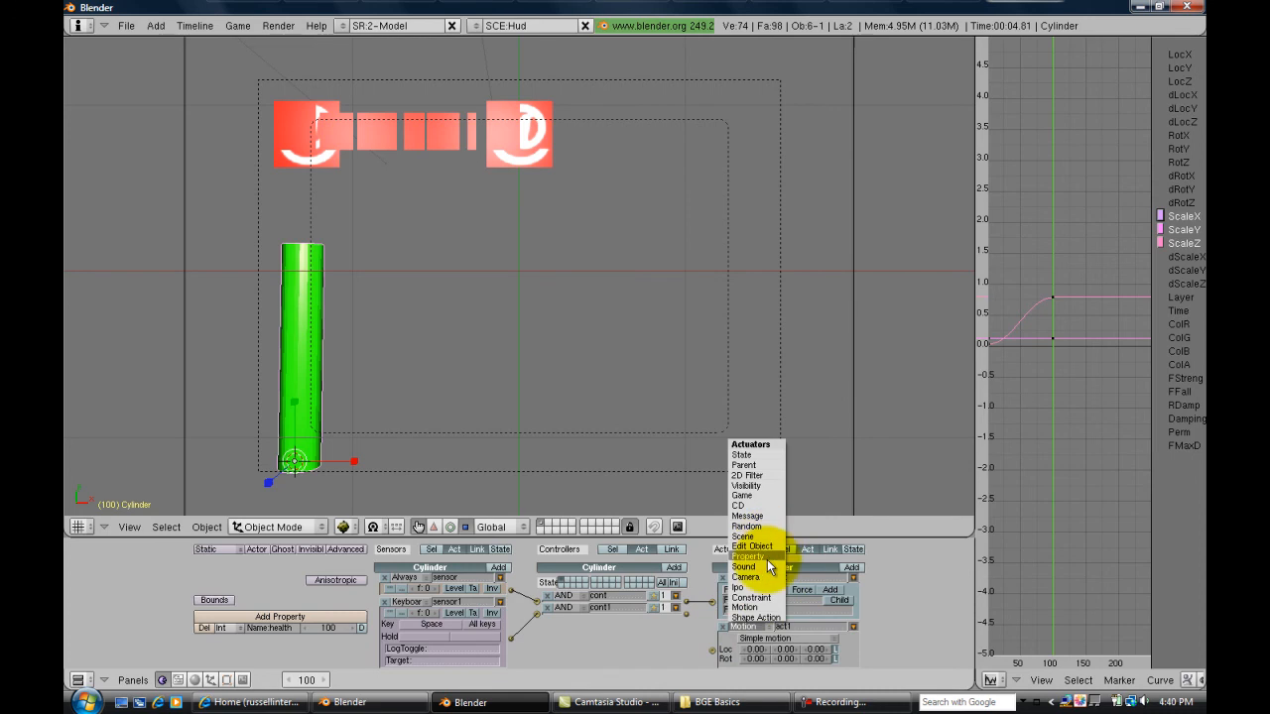
pyautogui.click(751, 556)
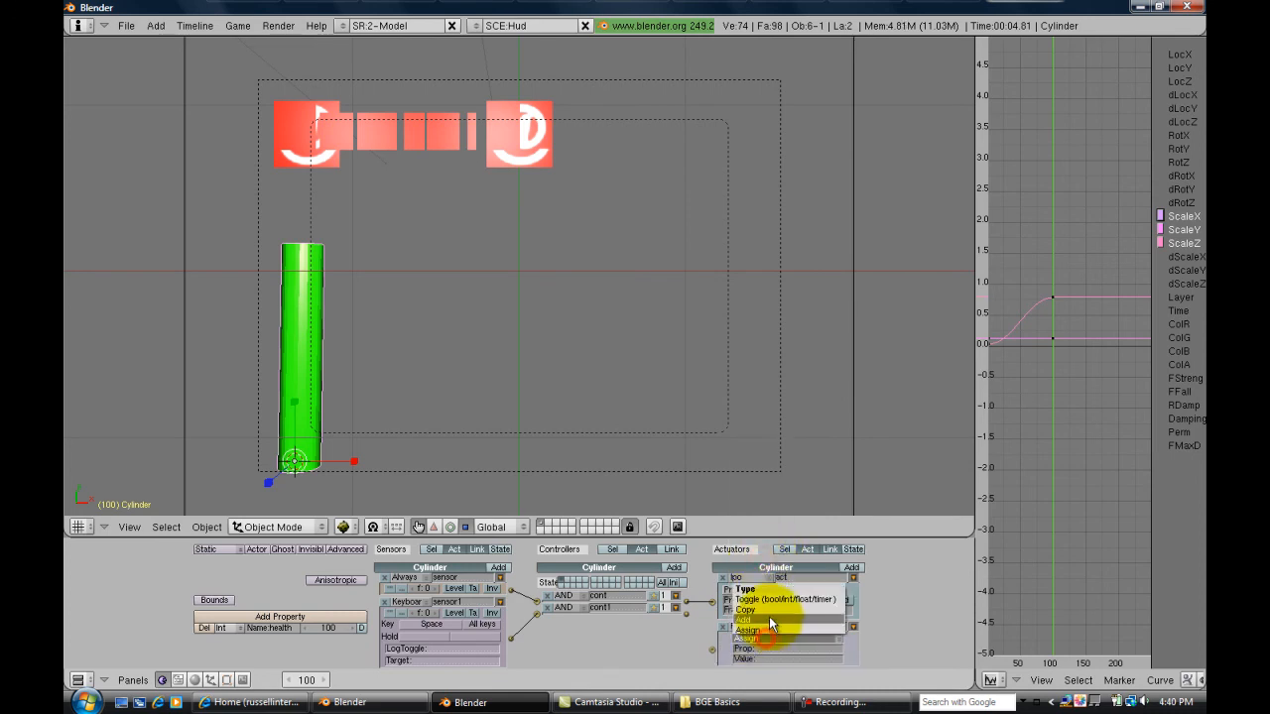
pyautogui.click(744, 619)
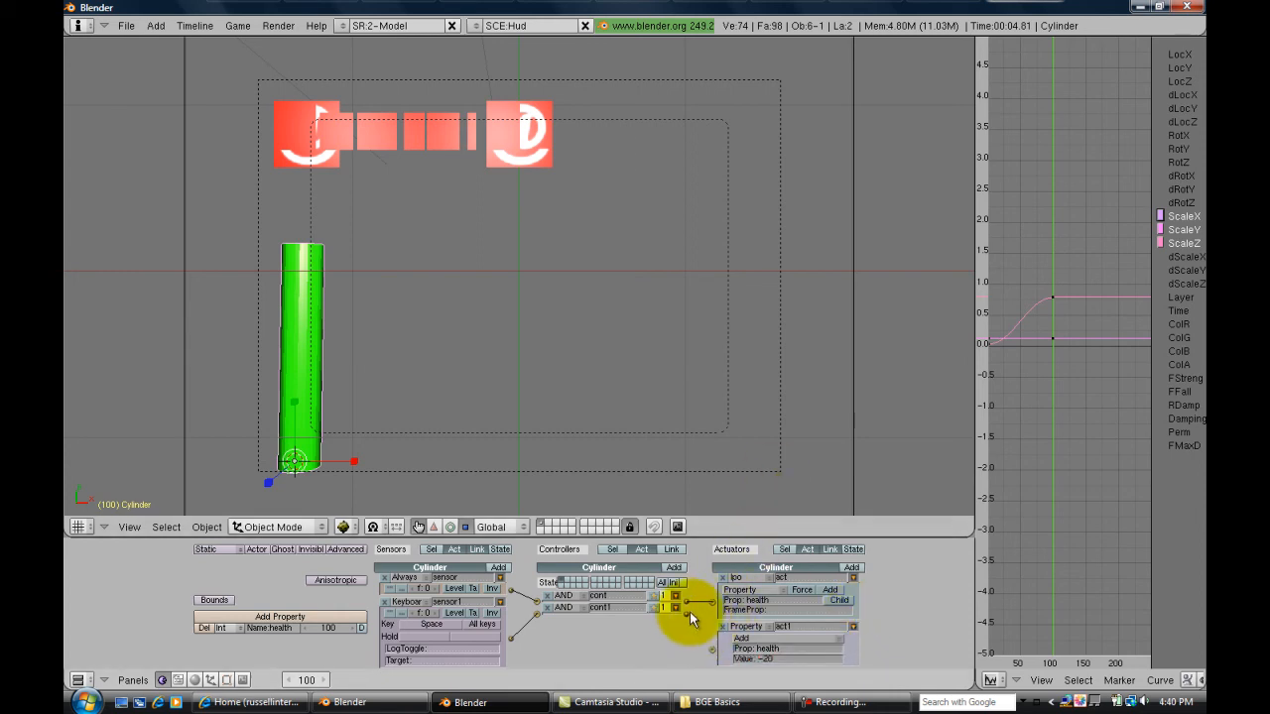
pyautogui.moveTo(623, 334)
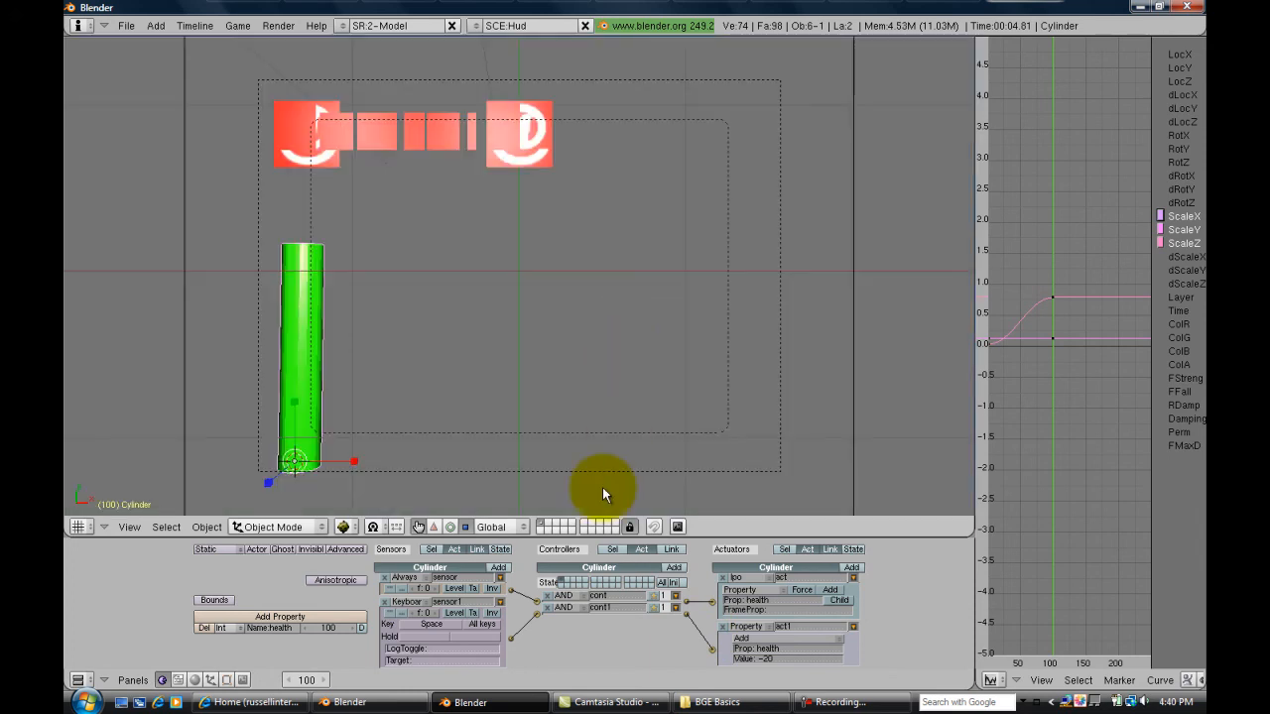
pyautogui.moveTo(508, 605)
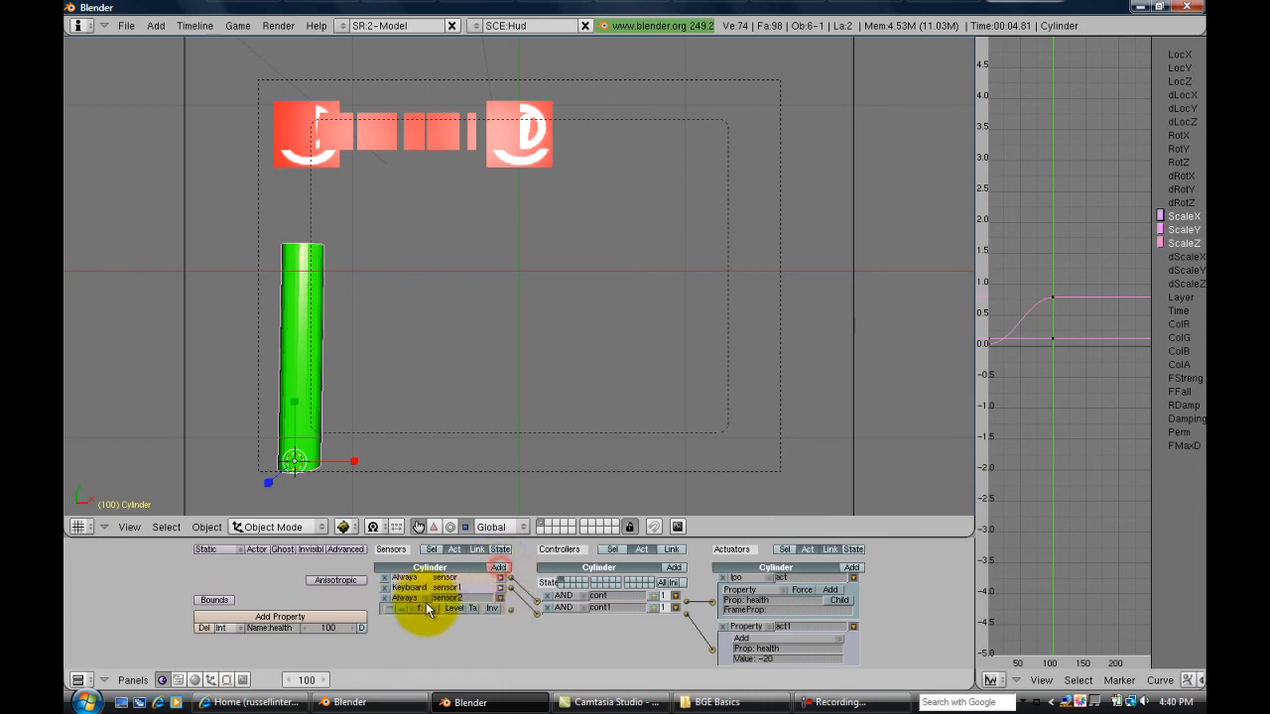
# Add a Property sensor checking health equals 0, an AND controller and a Scene restart actuator.
pyautogui.click(404, 597)
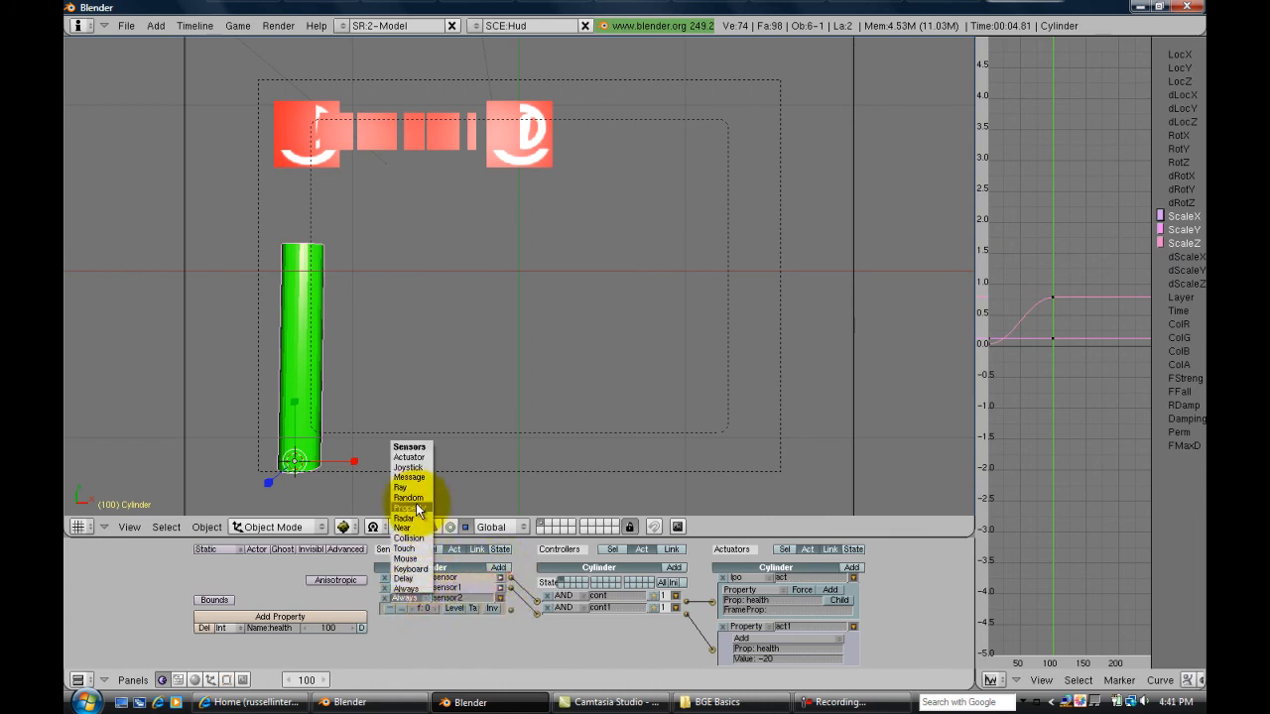
pyautogui.click(409, 508)
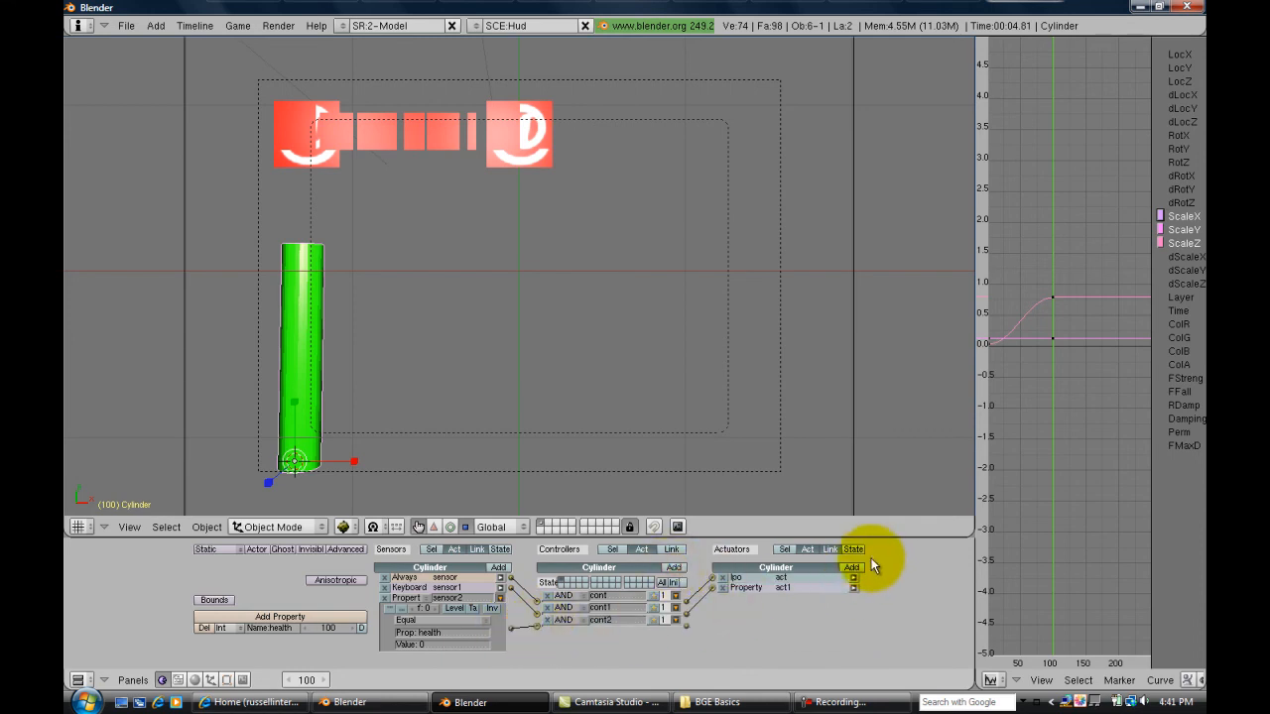
pyautogui.click(850, 568)
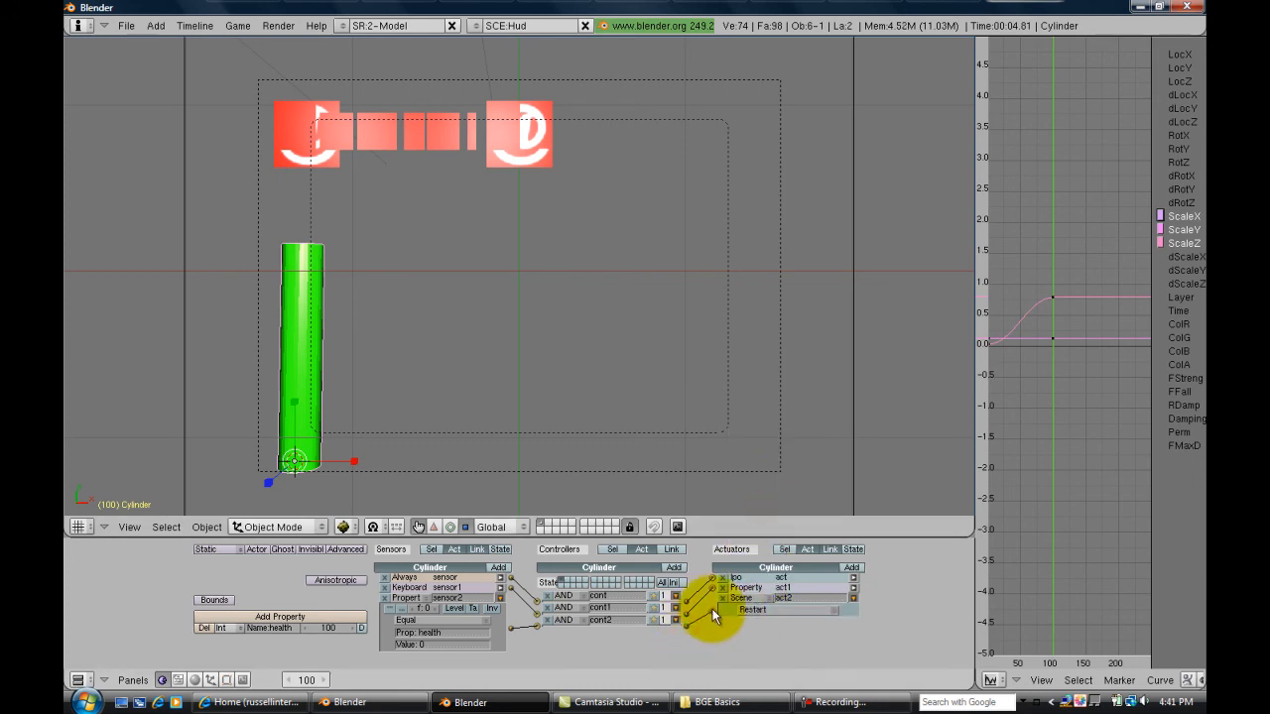
pyautogui.click(492, 24)
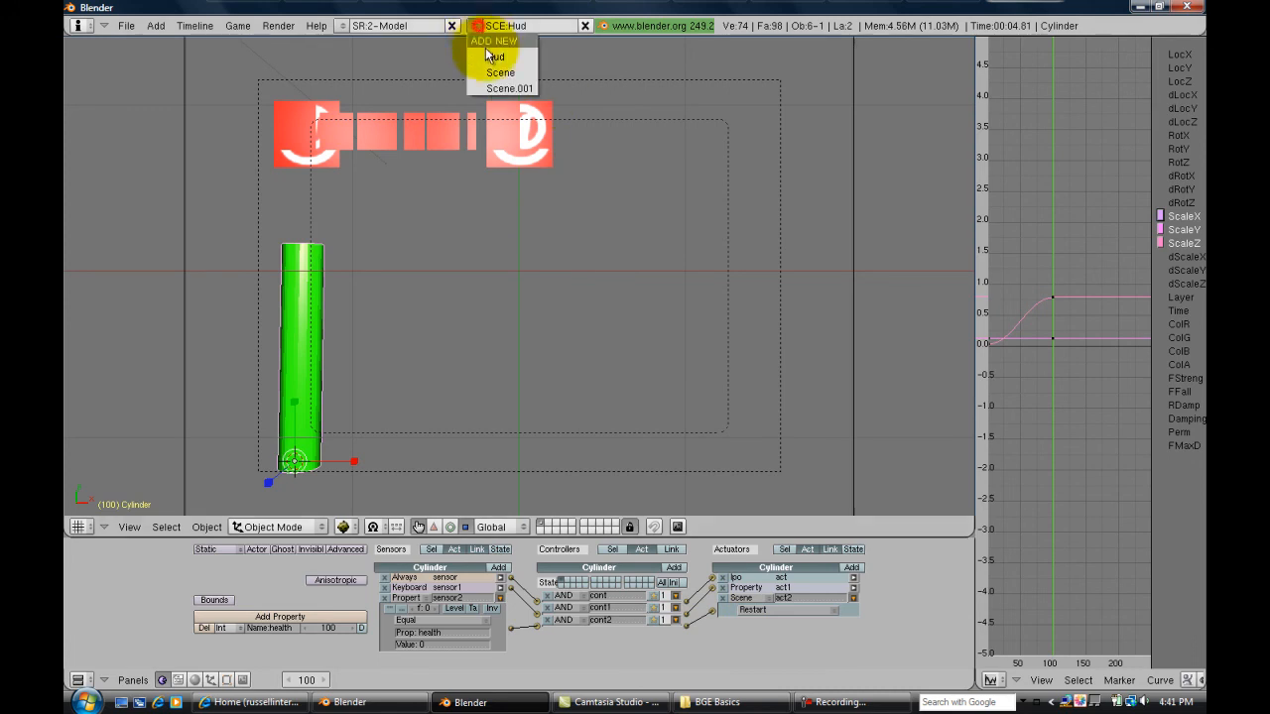
# Switch to the main Scene, return to Hud, and point its scene actuators at SCE:Scene.
pyautogui.click(500, 72)
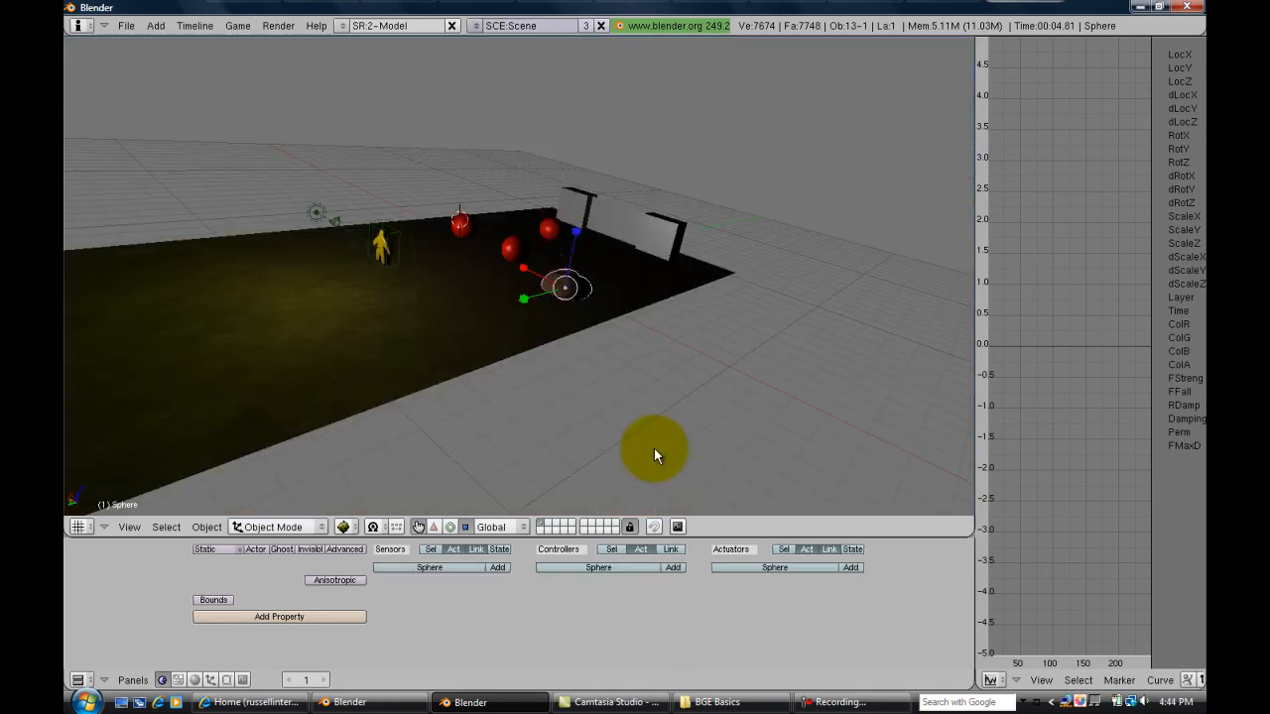
pyautogui.click(476, 26)
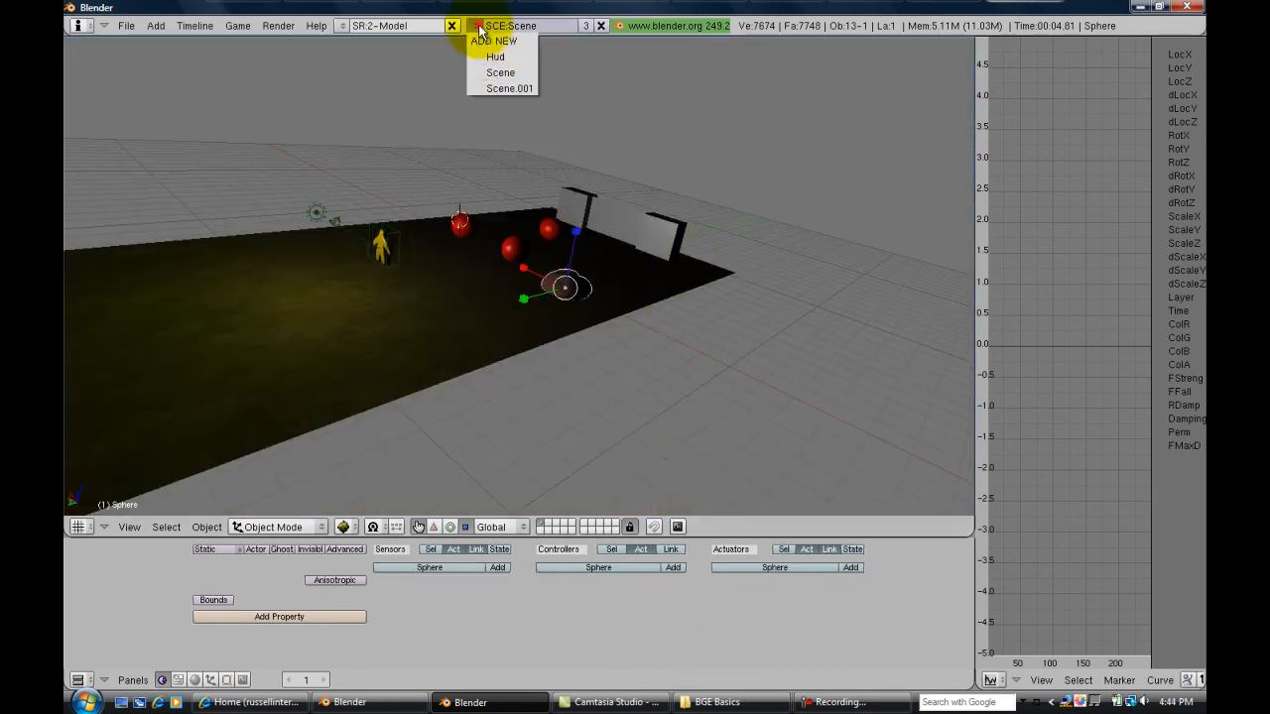
pyautogui.click(497, 55)
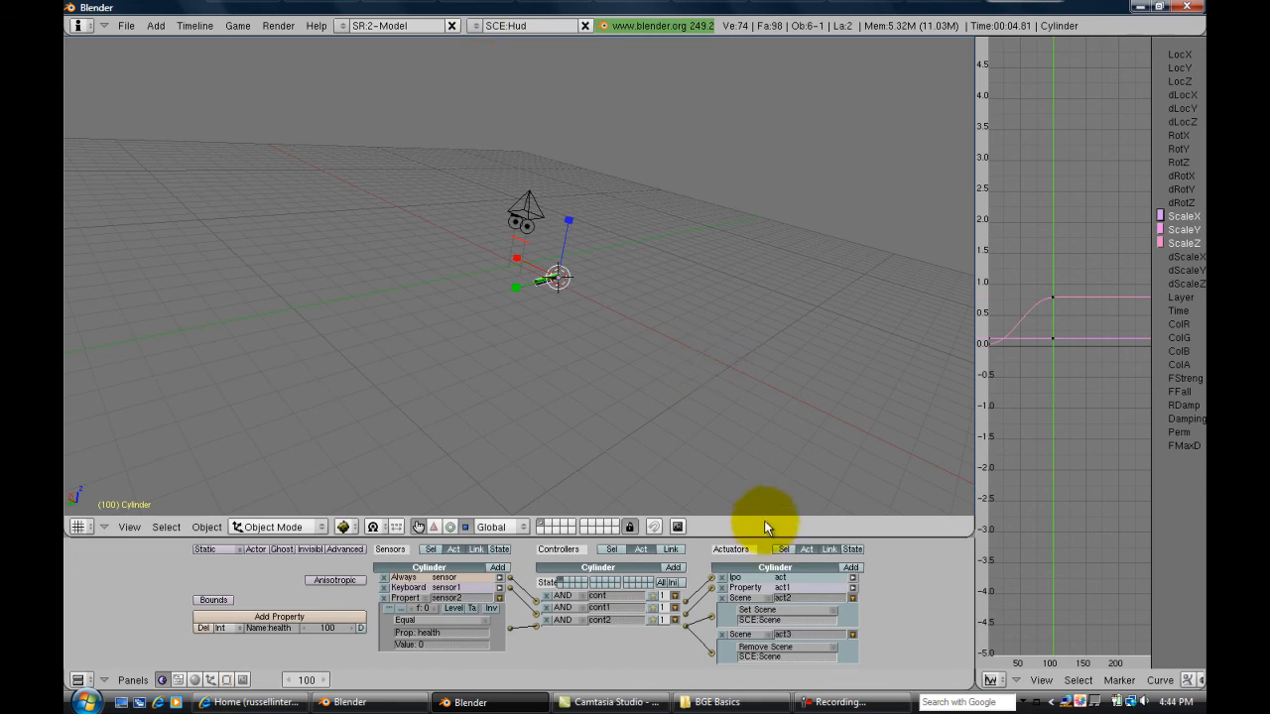